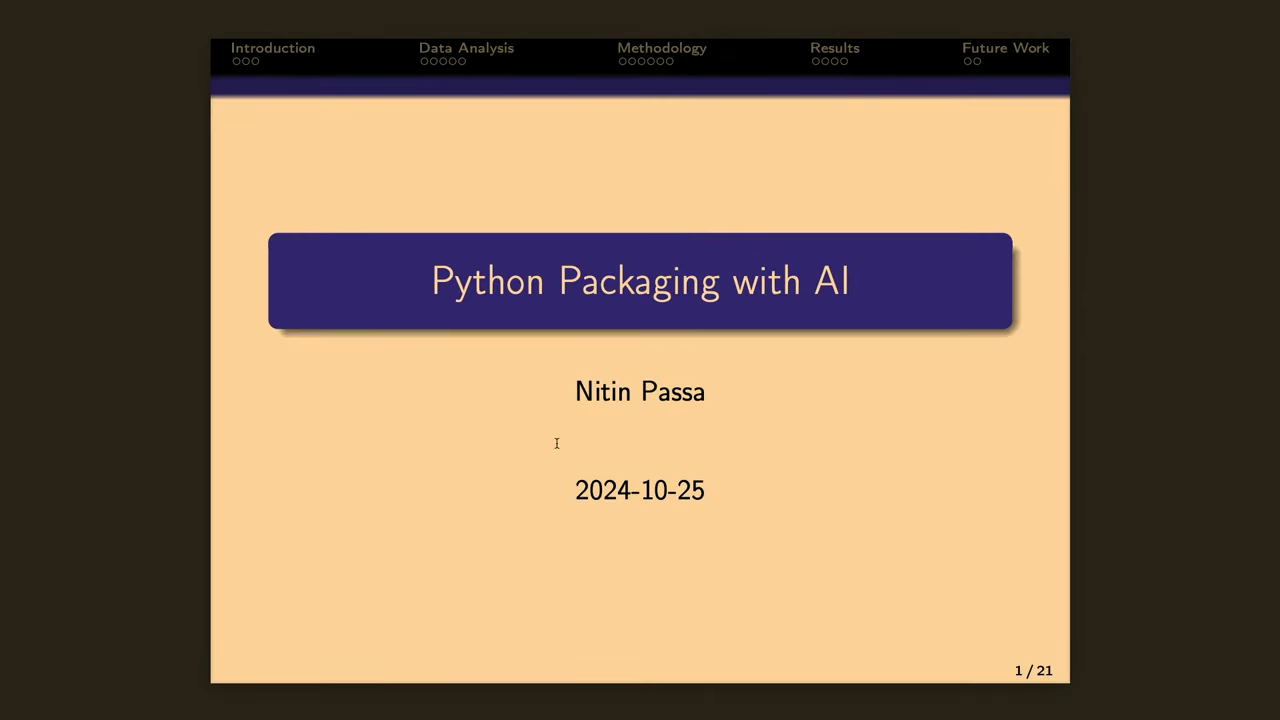
{"action": "mouse_move", "coordinate": [848, 184]}
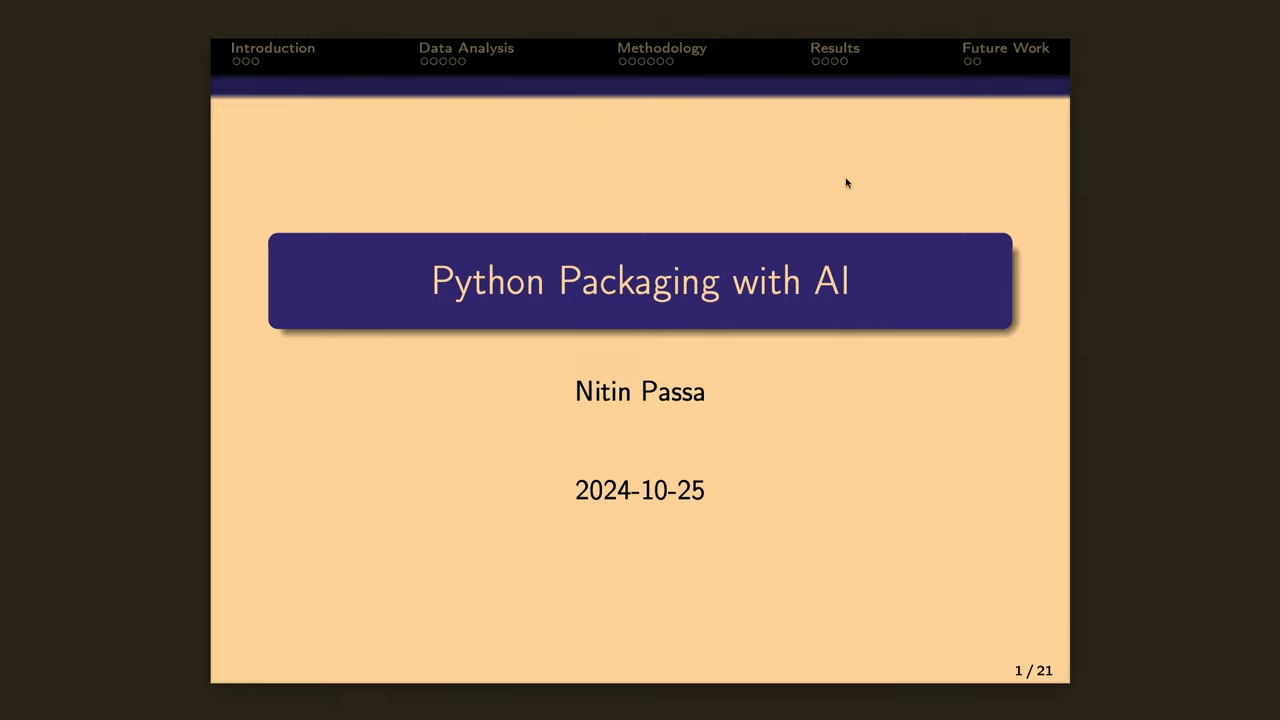
{"action": "mouse_move", "coordinate": [910, 572]}
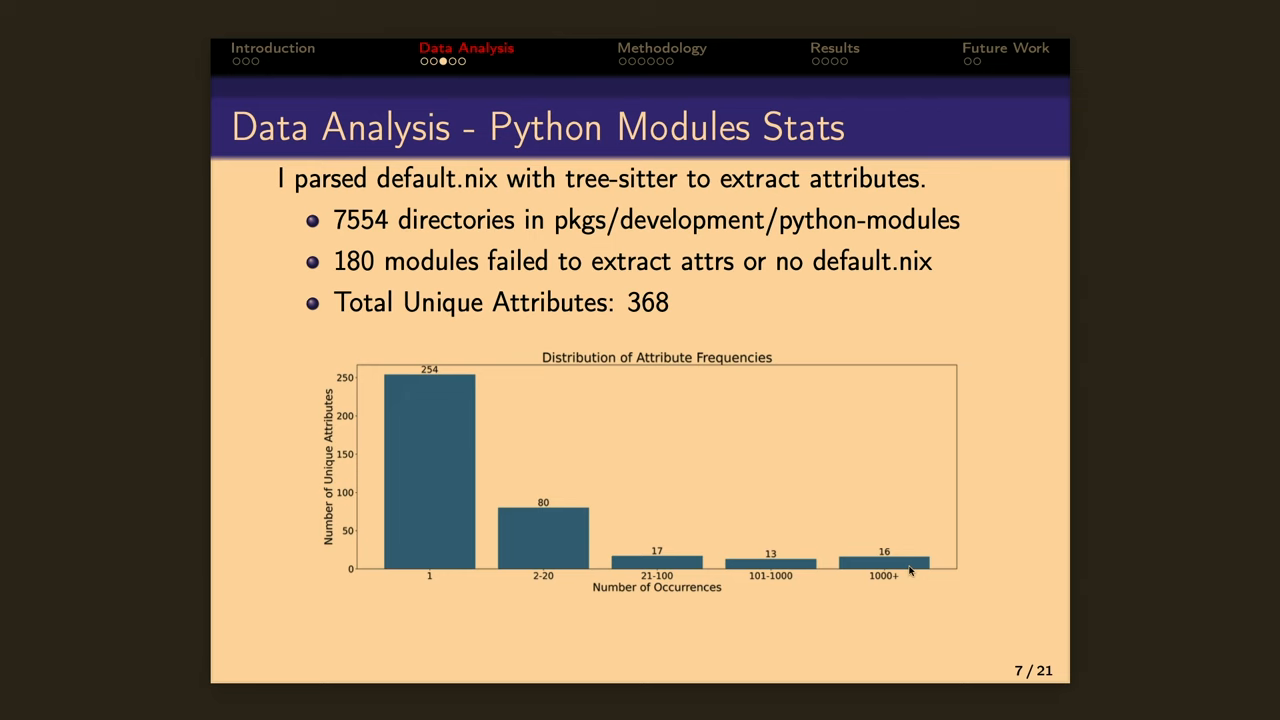
{"action": "mouse_move", "coordinate": [888, 552]}
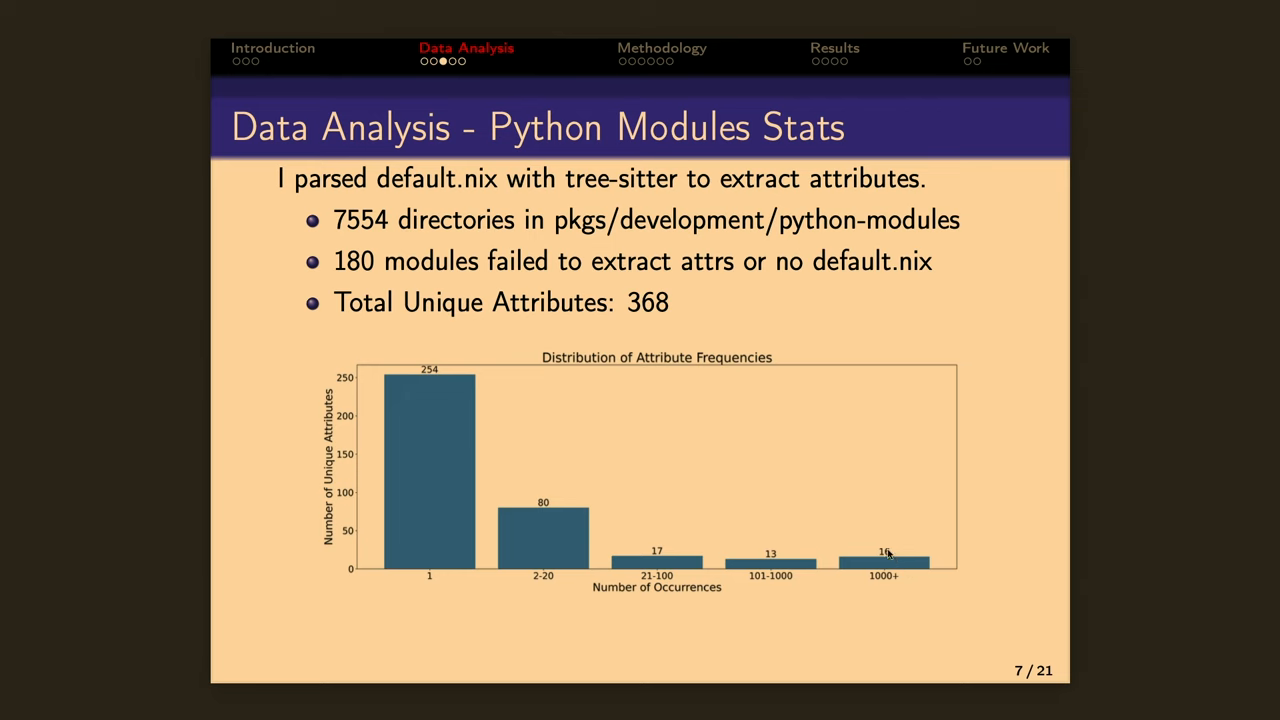
{"action": "mouse_move", "coordinate": [1028, 540]}
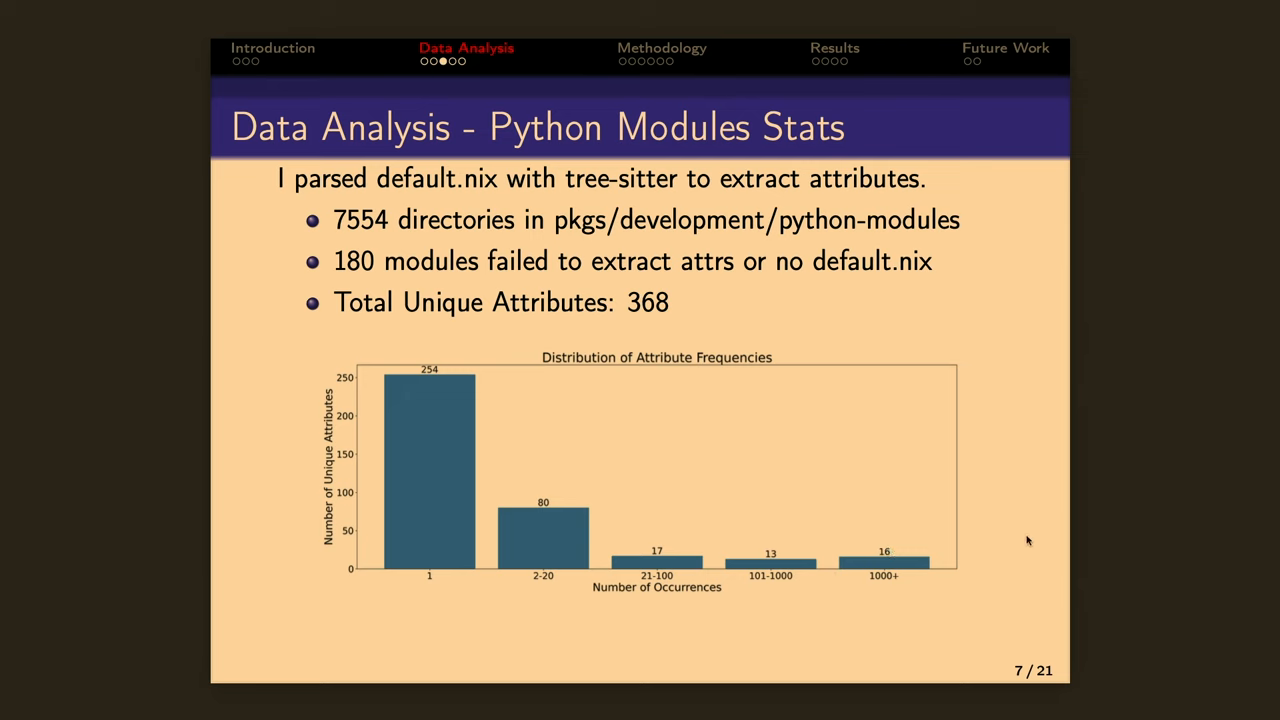
{"action": "mouse_move", "coordinate": [1016, 540]}
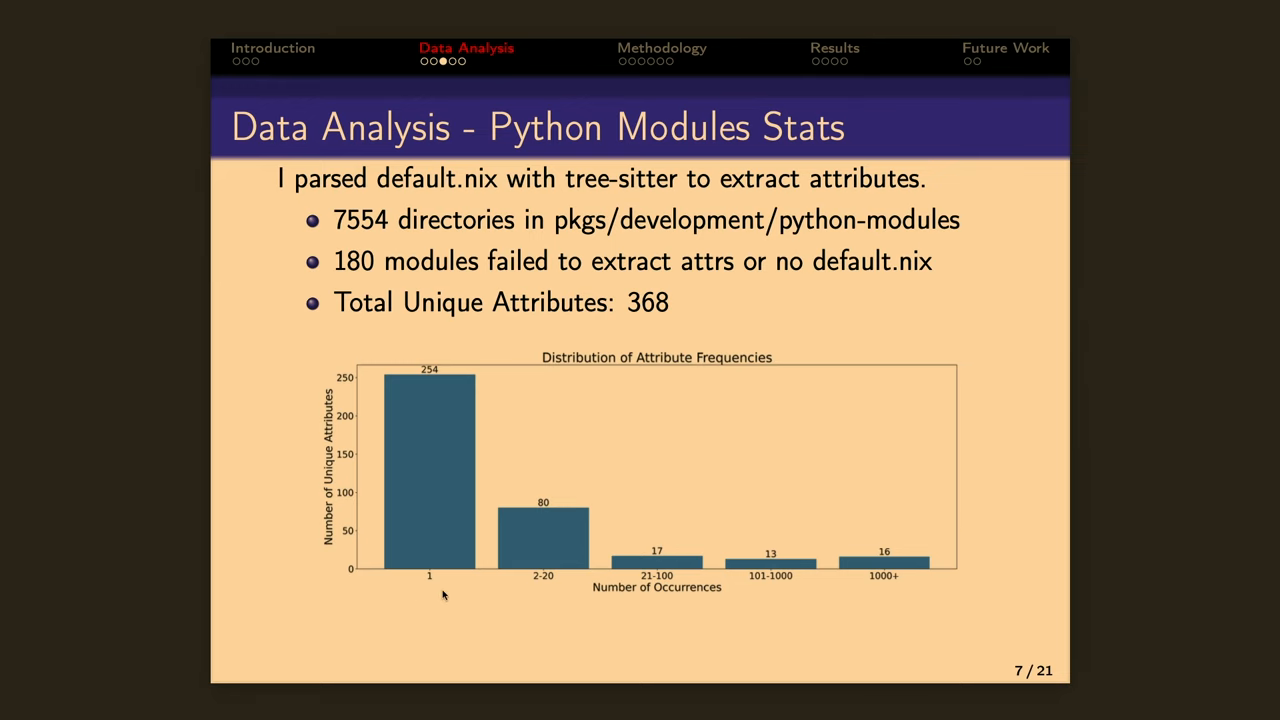
{"action": "mouse_move", "coordinate": [880, 528]}
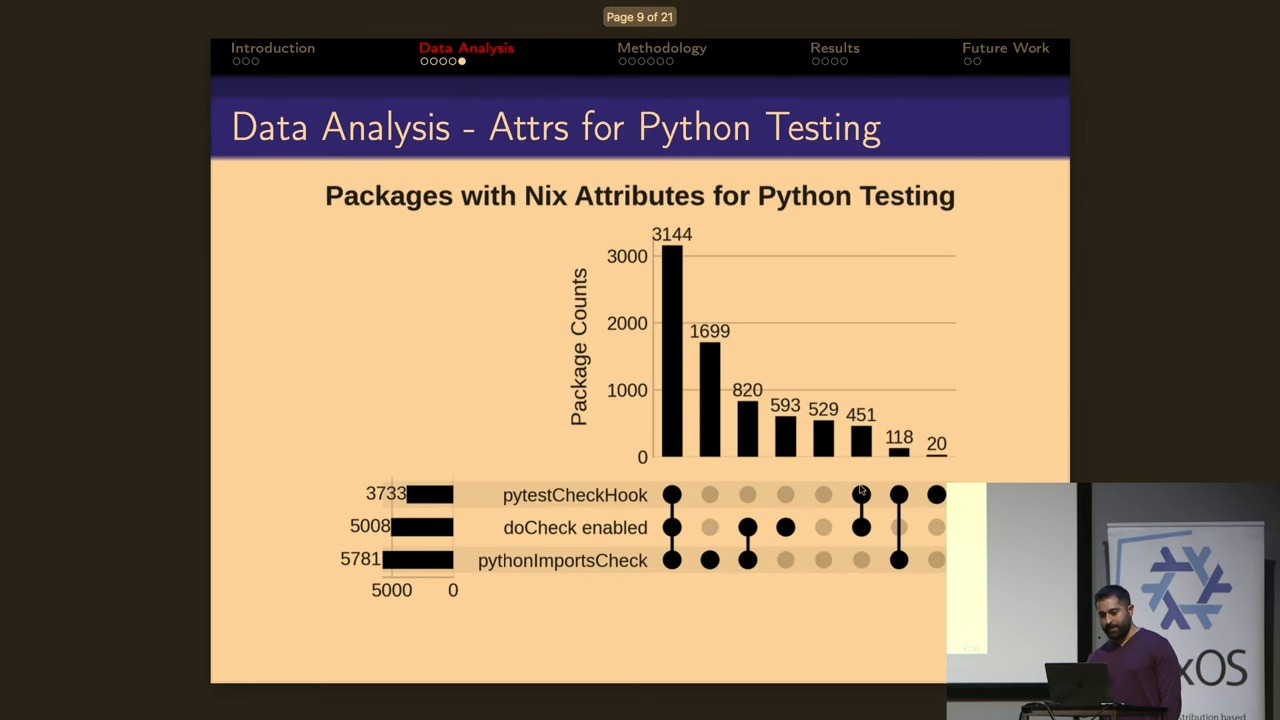
{"action": "mouse_move", "coordinate": [488, 412]}
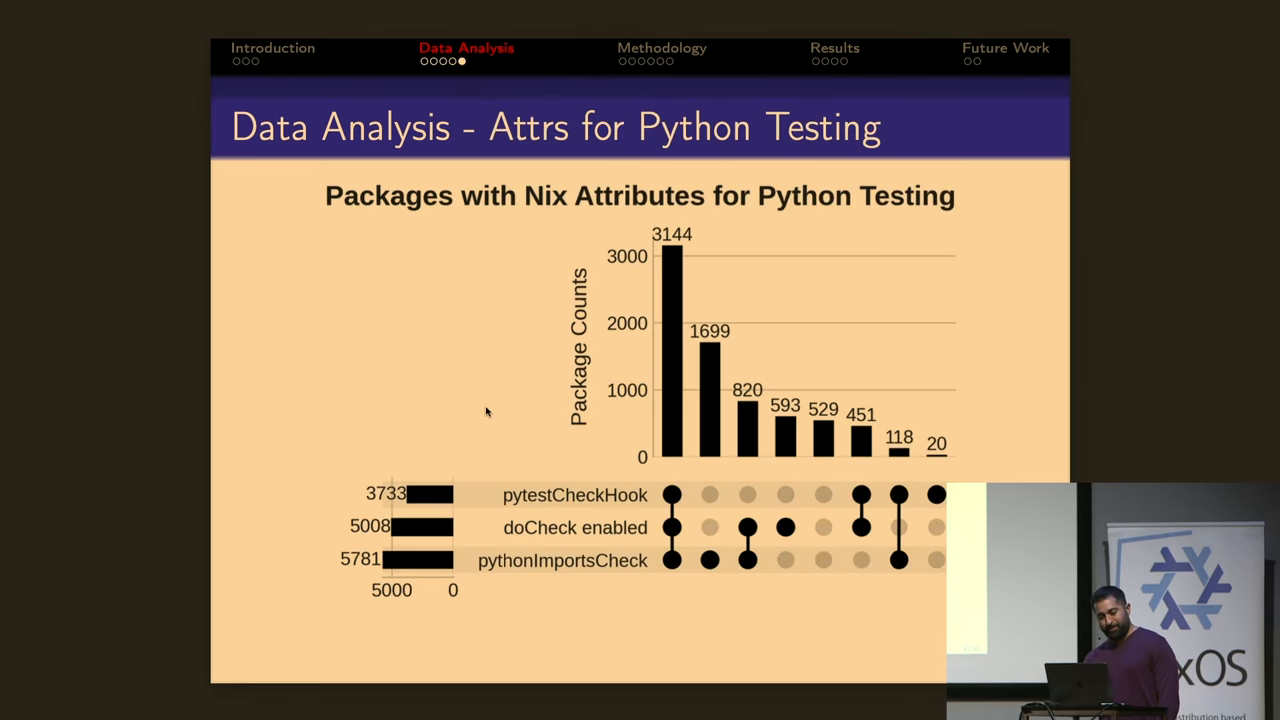
{"action": "mouse_move", "coordinate": [464, 404]}
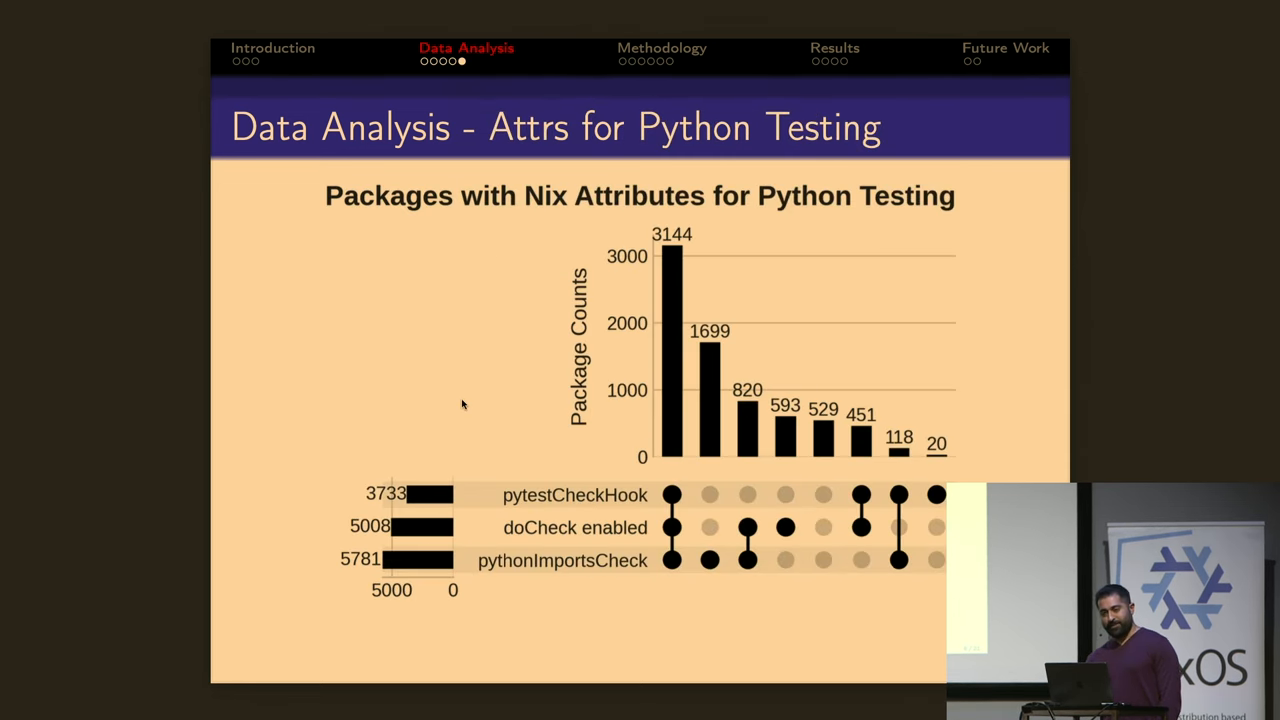
{"action": "mouse_move", "coordinate": [520, 510]}
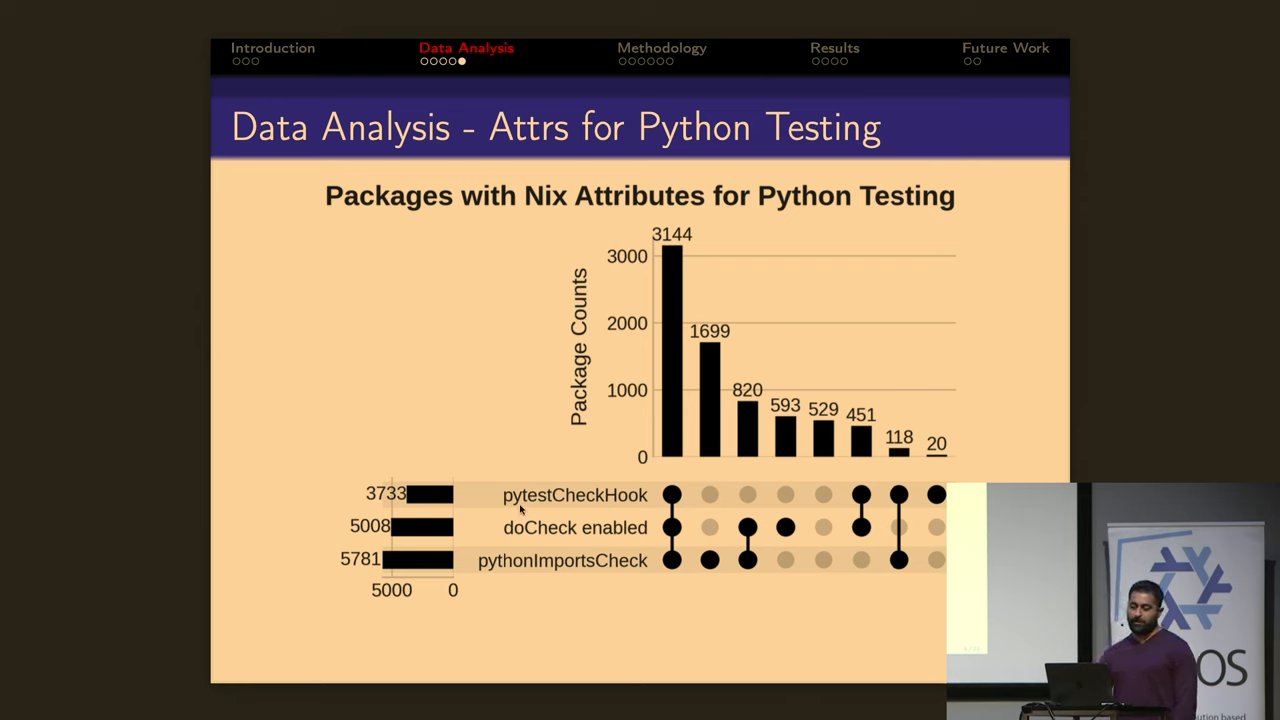
{"action": "mouse_move", "coordinate": [436, 458]}
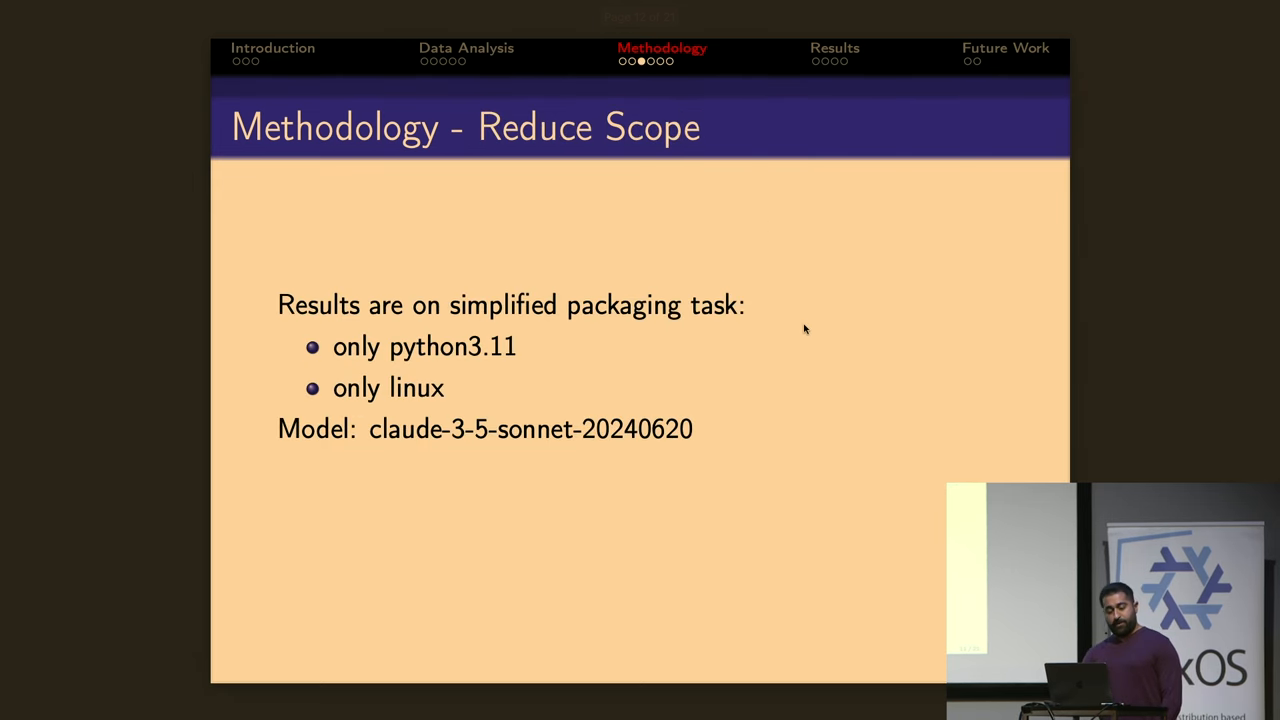
{"action": "mouse_move", "coordinate": [836, 344]}
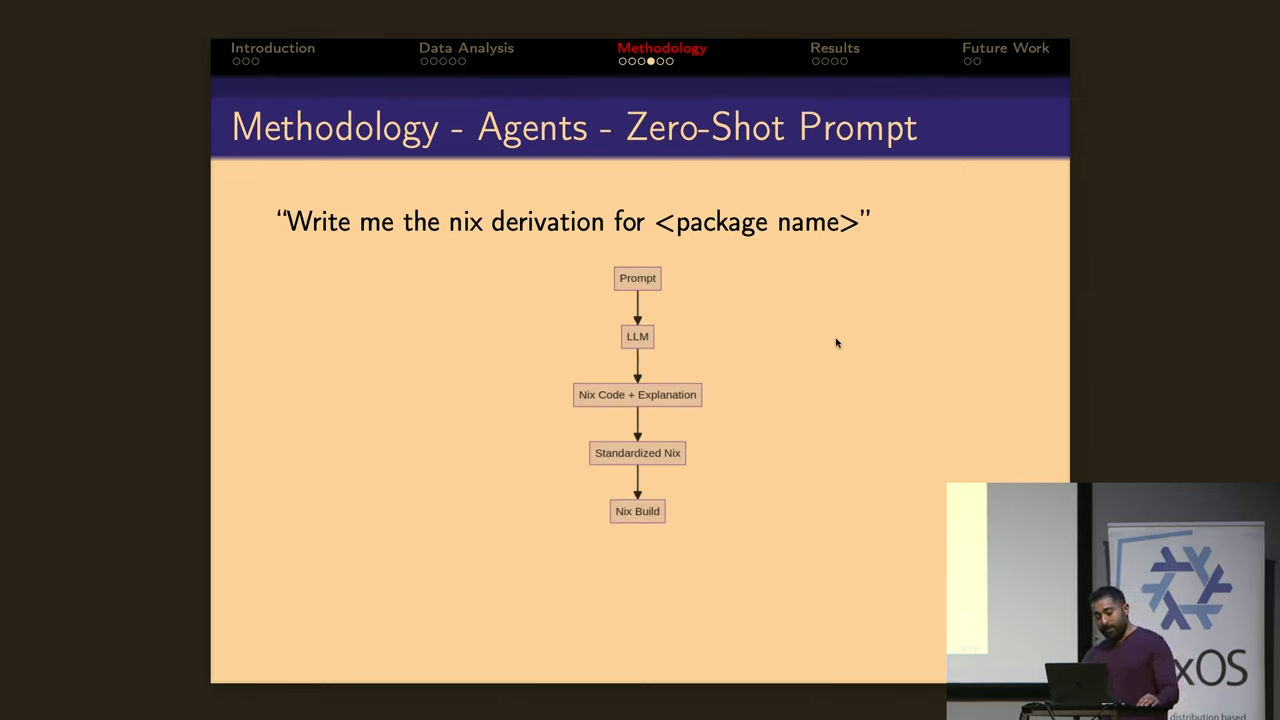
{"action": "mouse_move", "coordinate": [924, 320]}
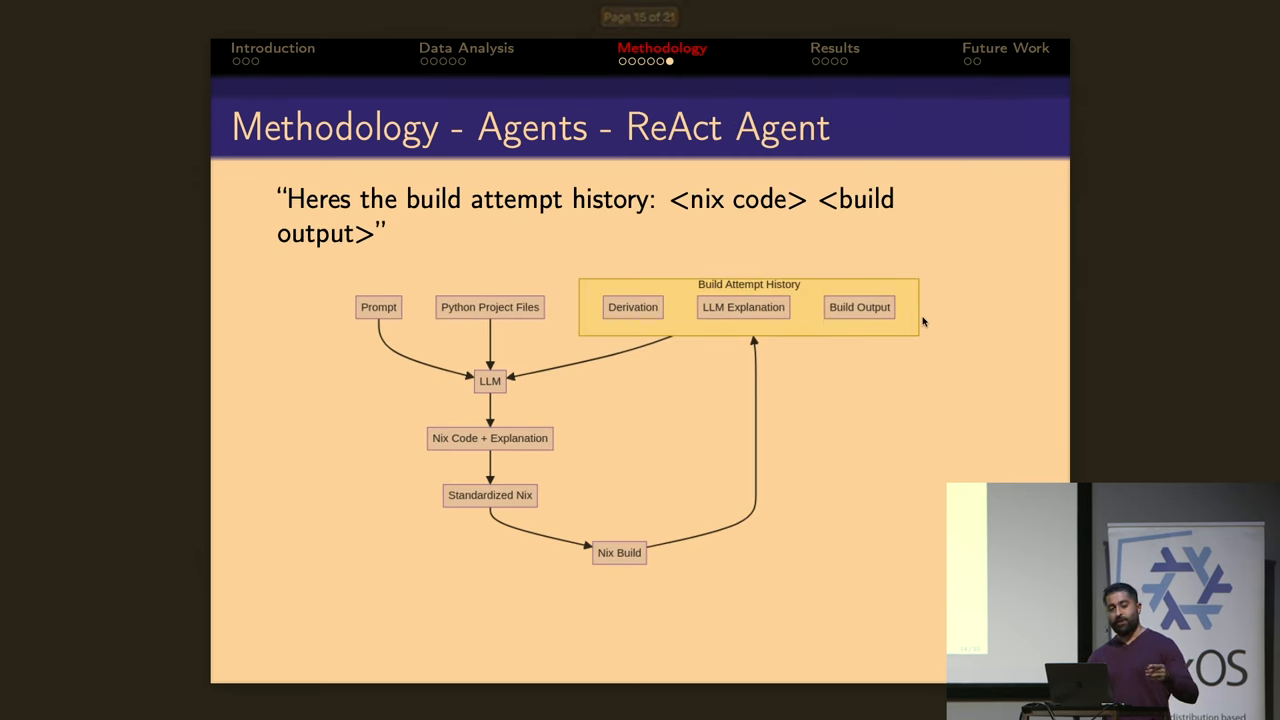
{"action": "mouse_move", "coordinate": [922, 400]}
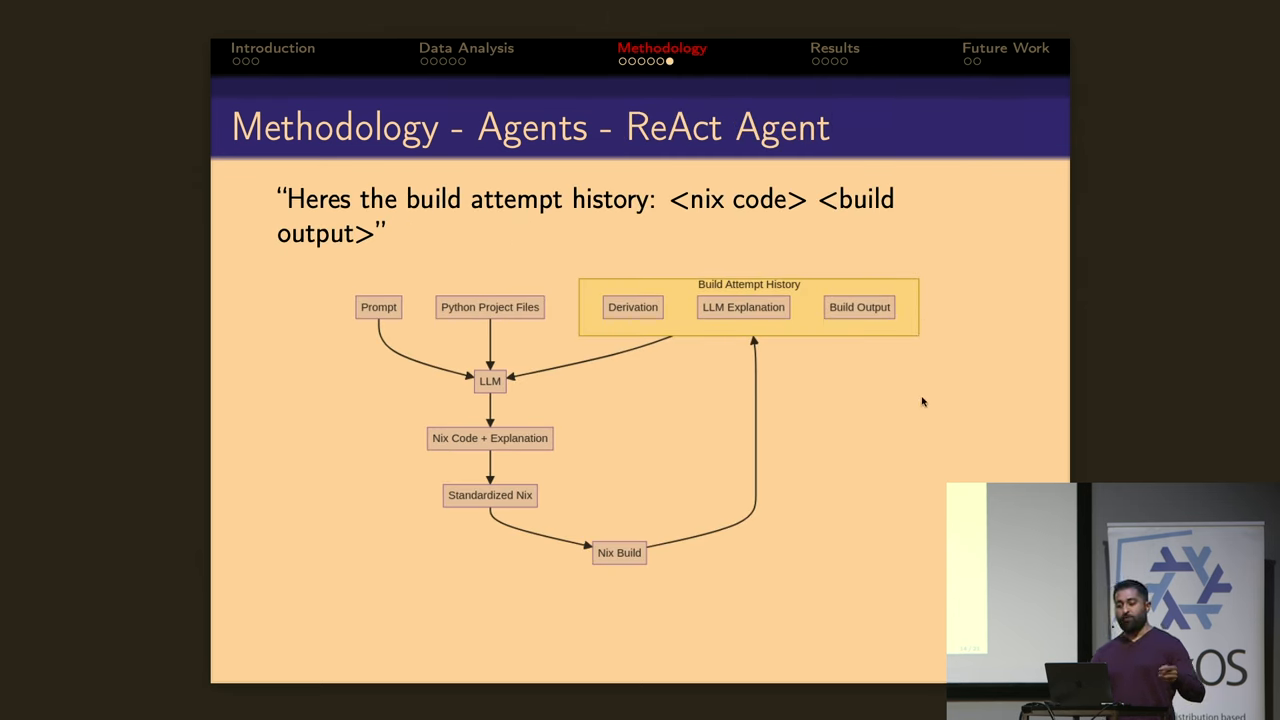
{"action": "mouse_move", "coordinate": [920, 414]}
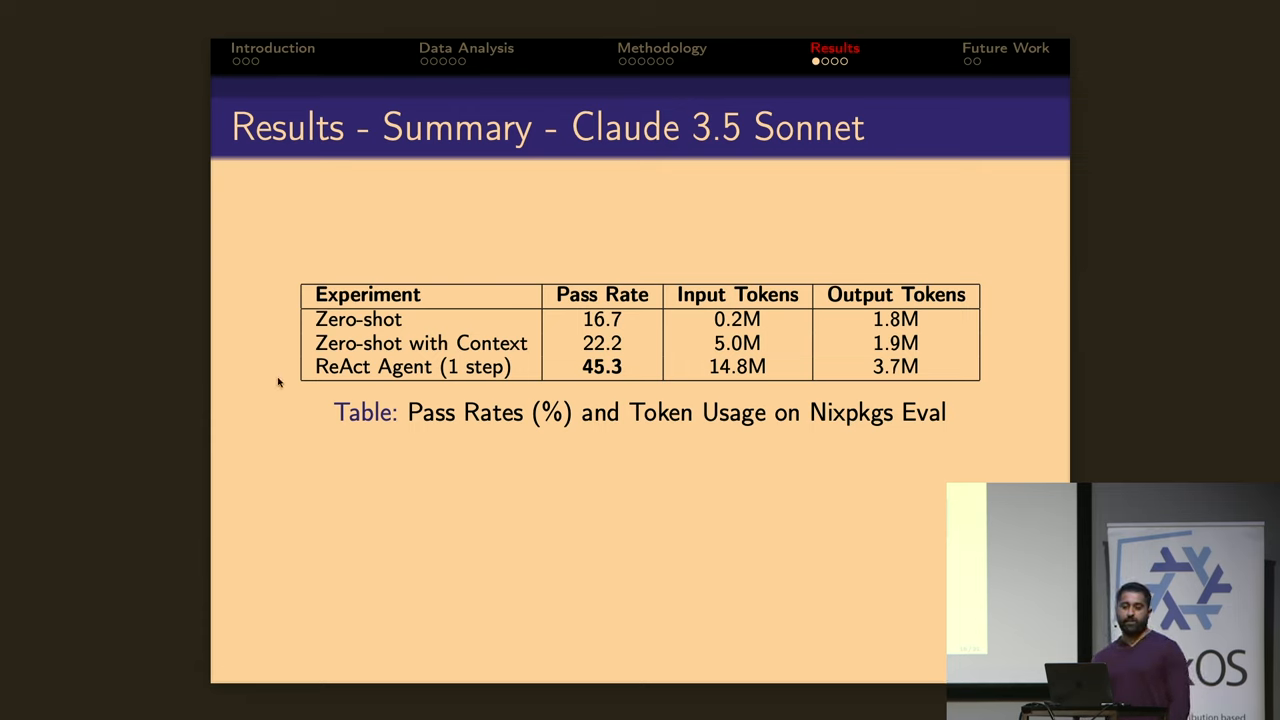
{"action": "mouse_move", "coordinate": [604, 256]}
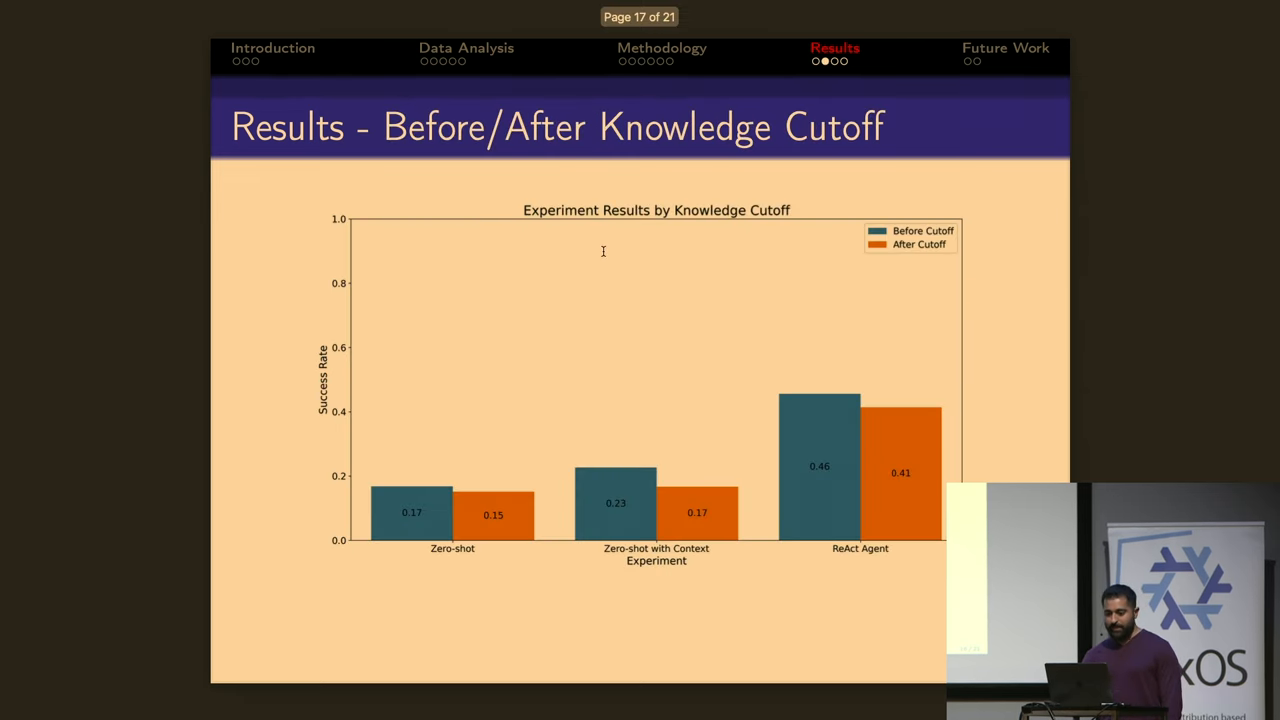
{"action": "mouse_move", "coordinate": [1022, 332]}
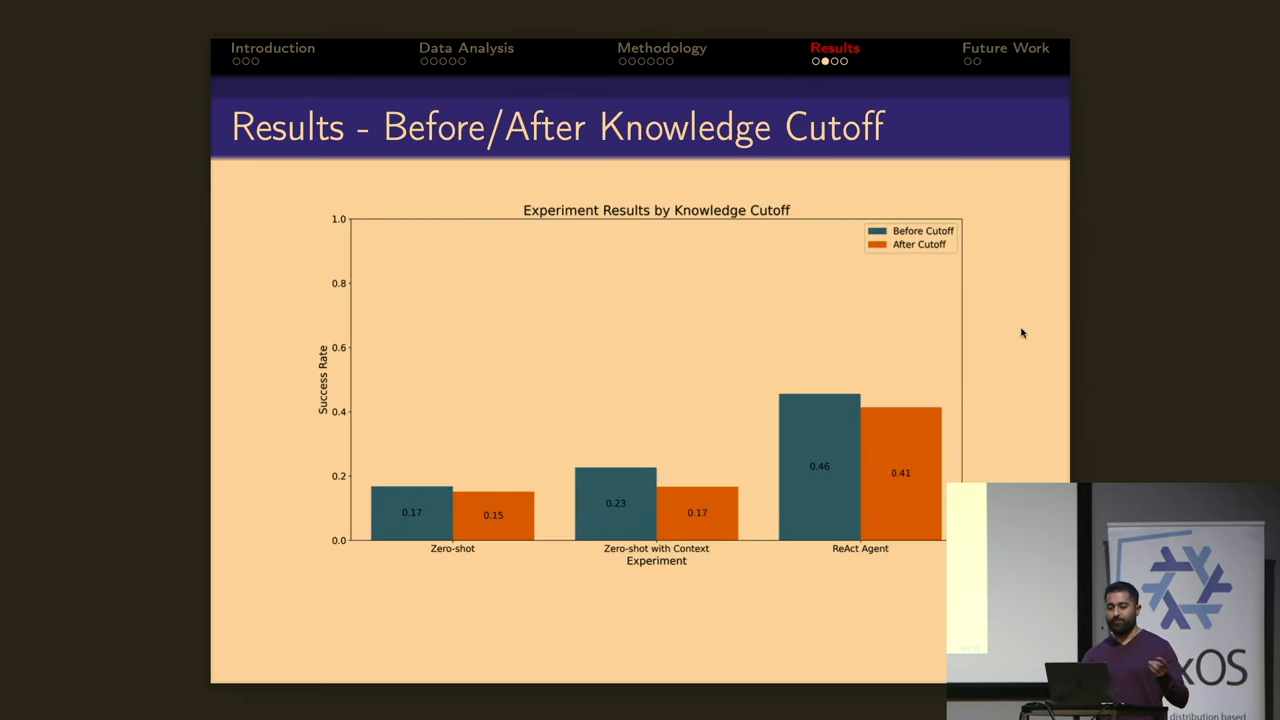
{"action": "mouse_move", "coordinate": [824, 460]}
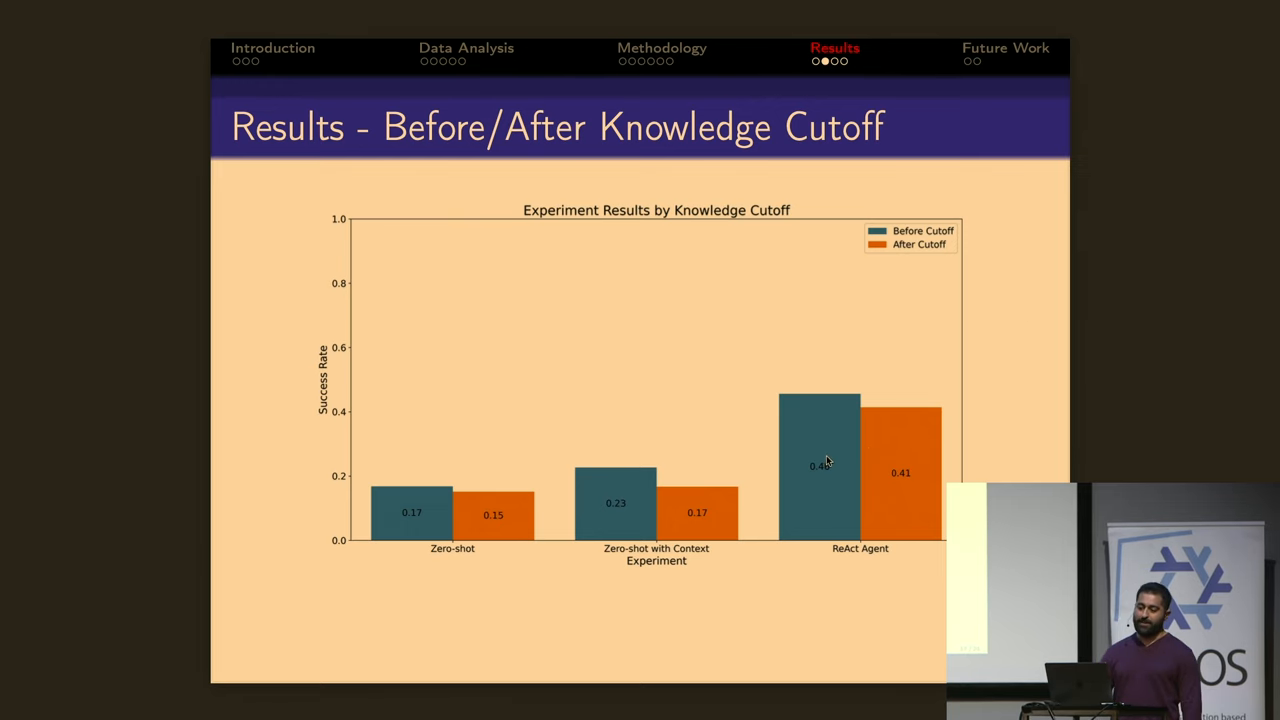
{"action": "mouse_move", "coordinate": [940, 468]}
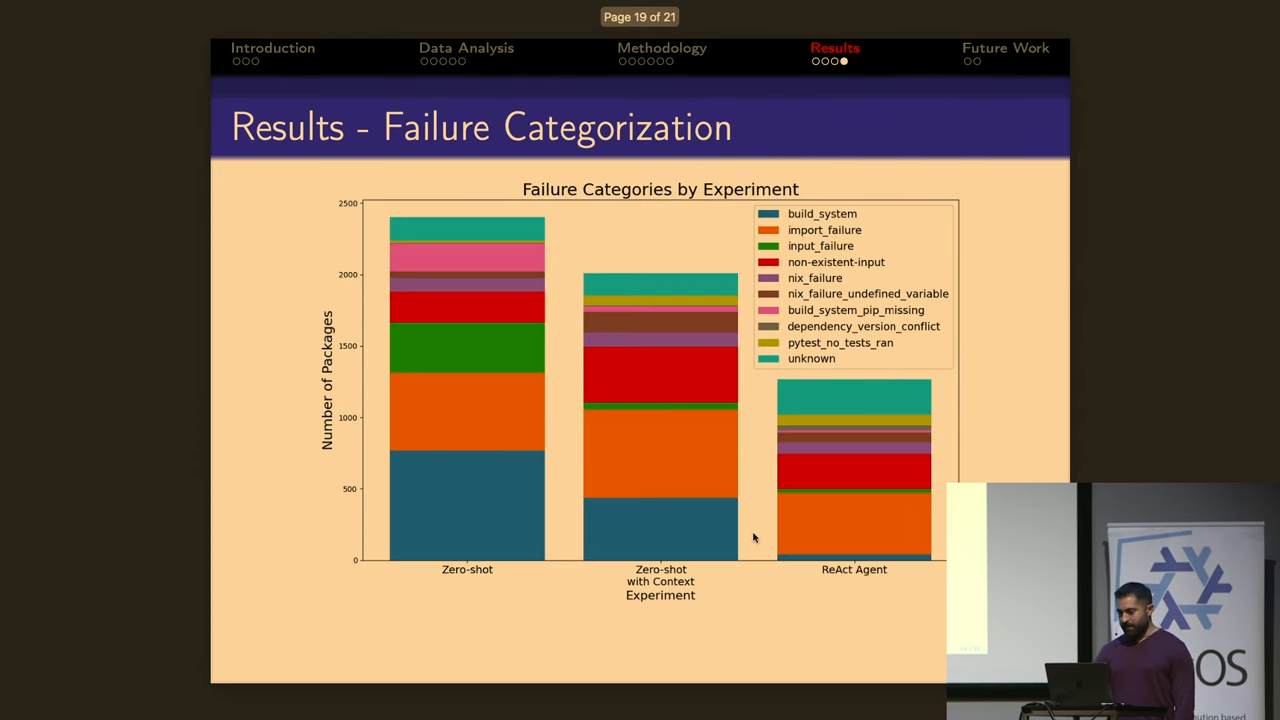
{"action": "mouse_move", "coordinate": [996, 390]}
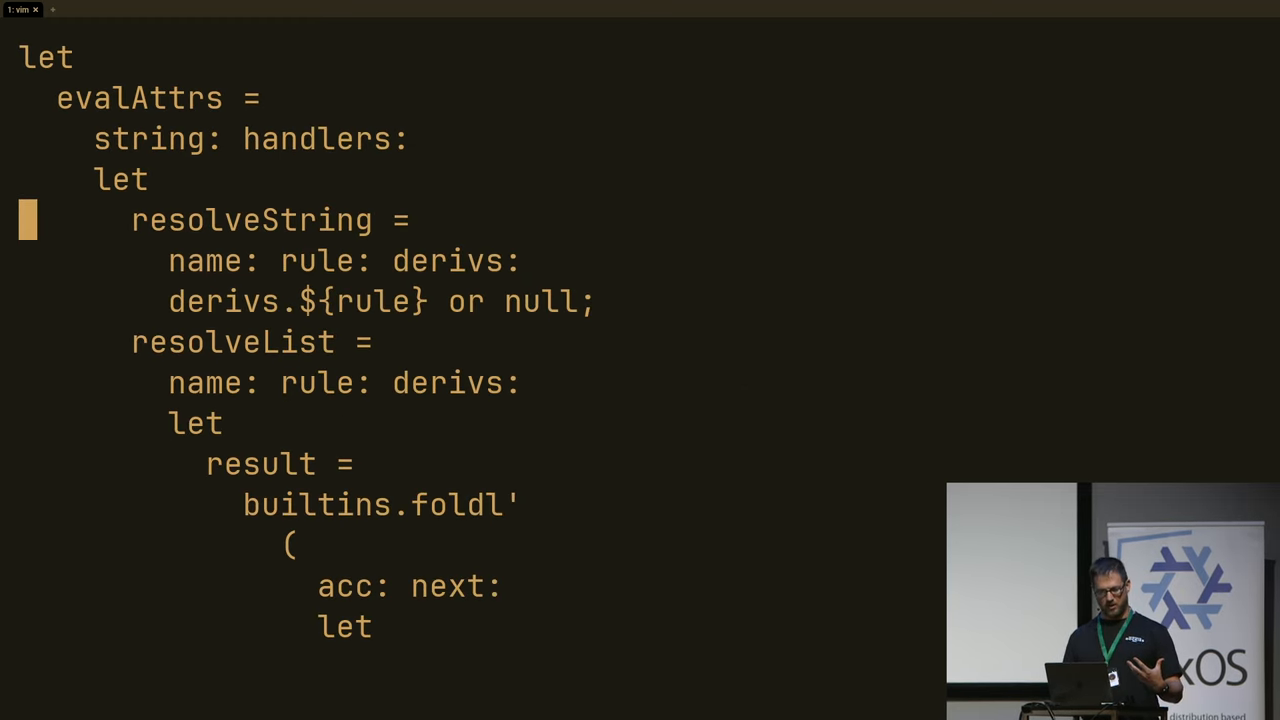
Step: Scroll through the rest of the parser file and return to the shell
{"action": "scroll", "scroll_direction": "down", "scroll_amount": 3}
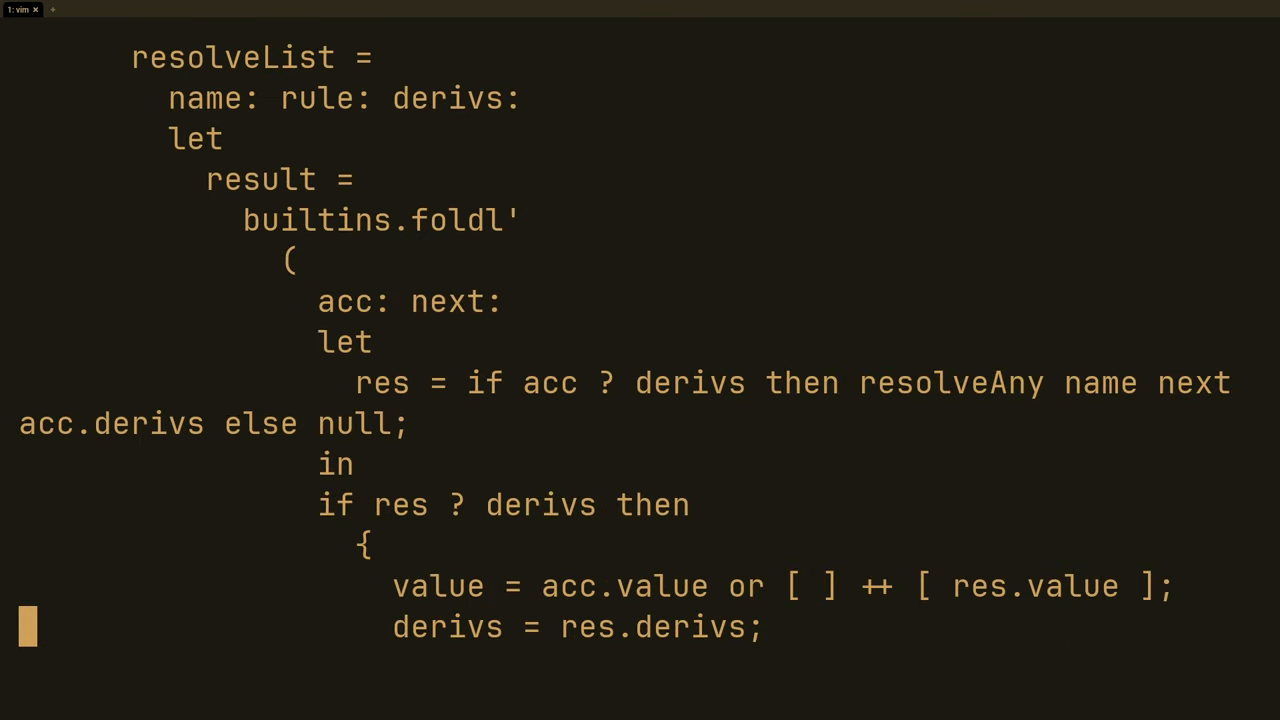
{"action": "scroll", "scroll_direction": "down", "scroll_amount": 3}
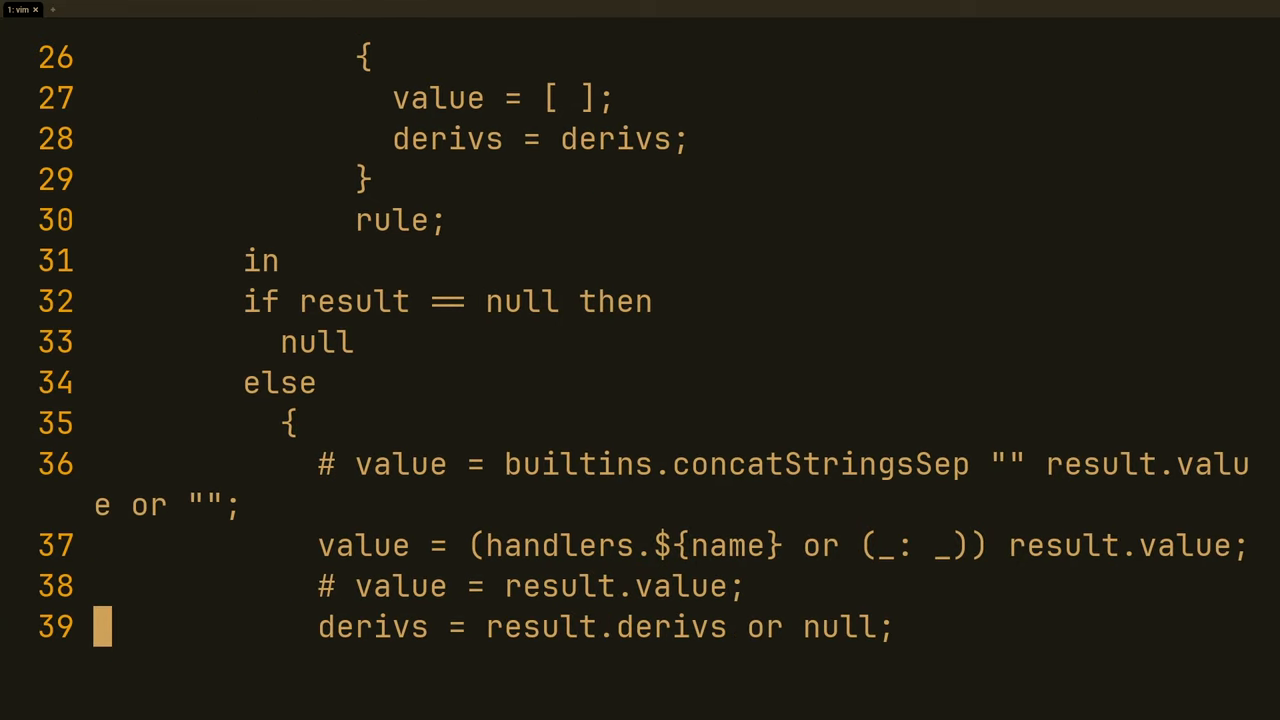
{"action": "scroll", "scroll_direction": "down", "scroll_amount": 3}
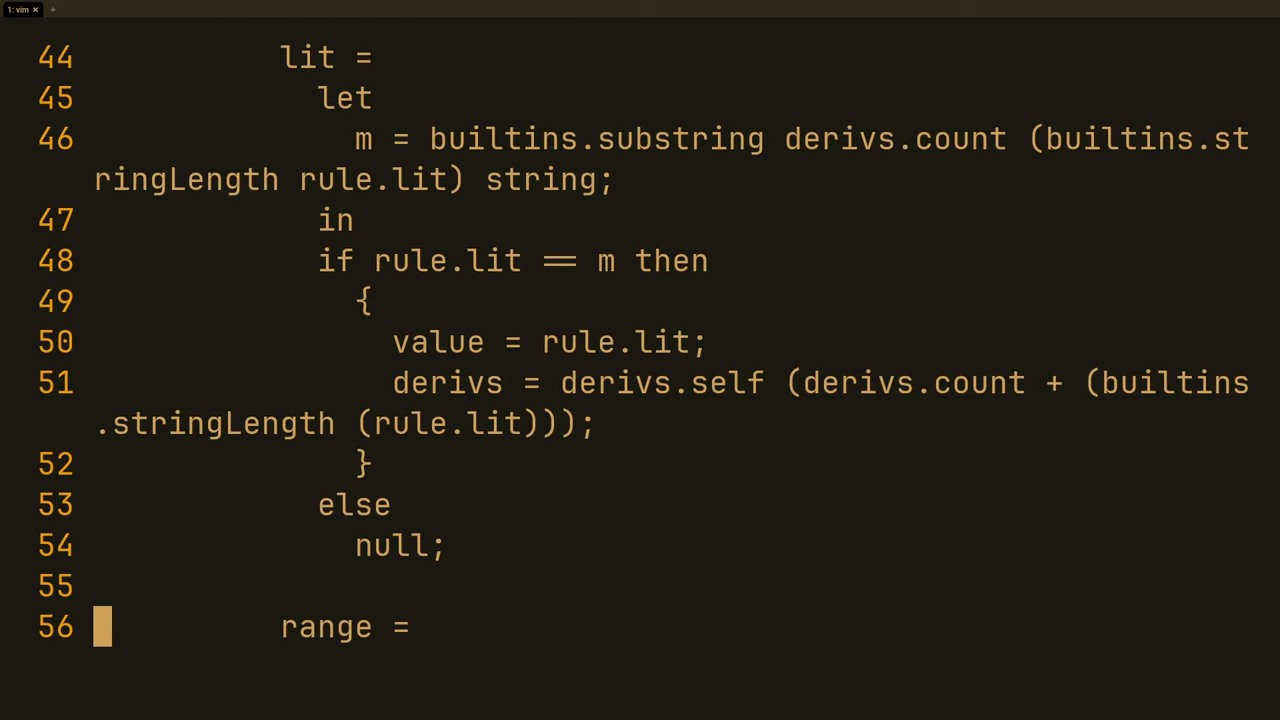
{"action": "scroll", "scroll_direction": "down", "scroll_amount": 3}
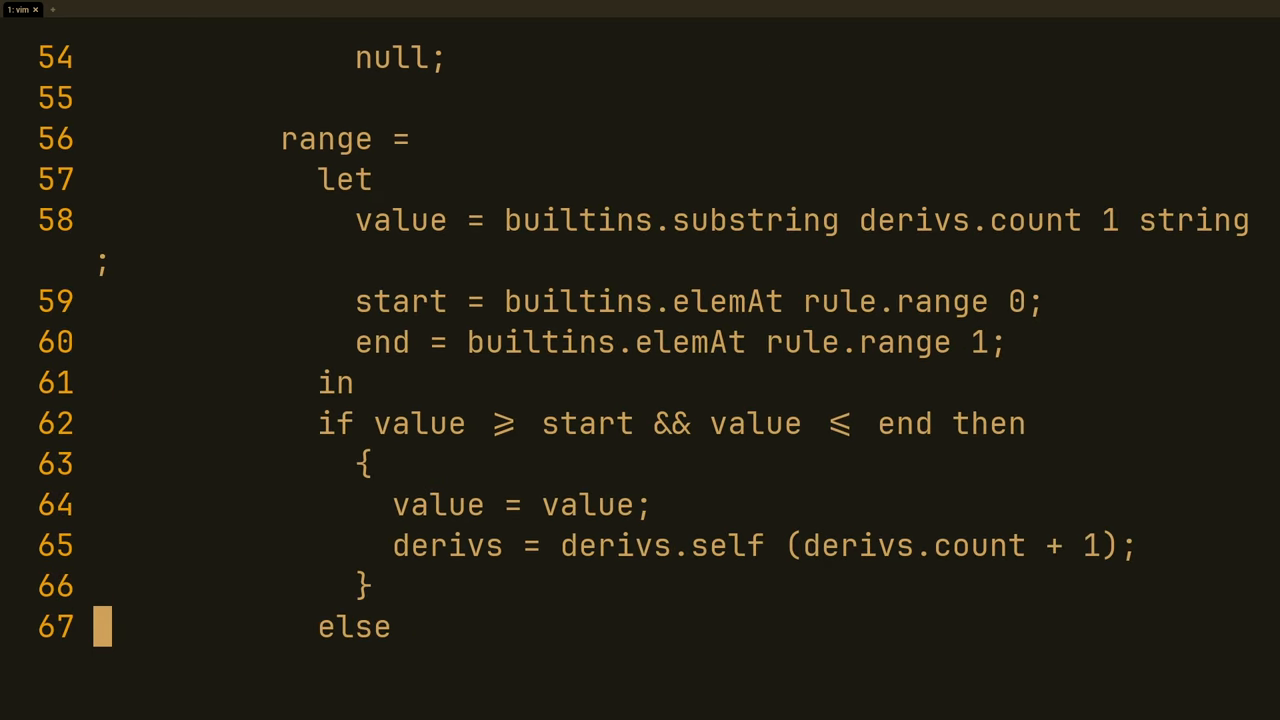
{"action": "scroll", "scroll_direction": "down", "scroll_amount": 3}
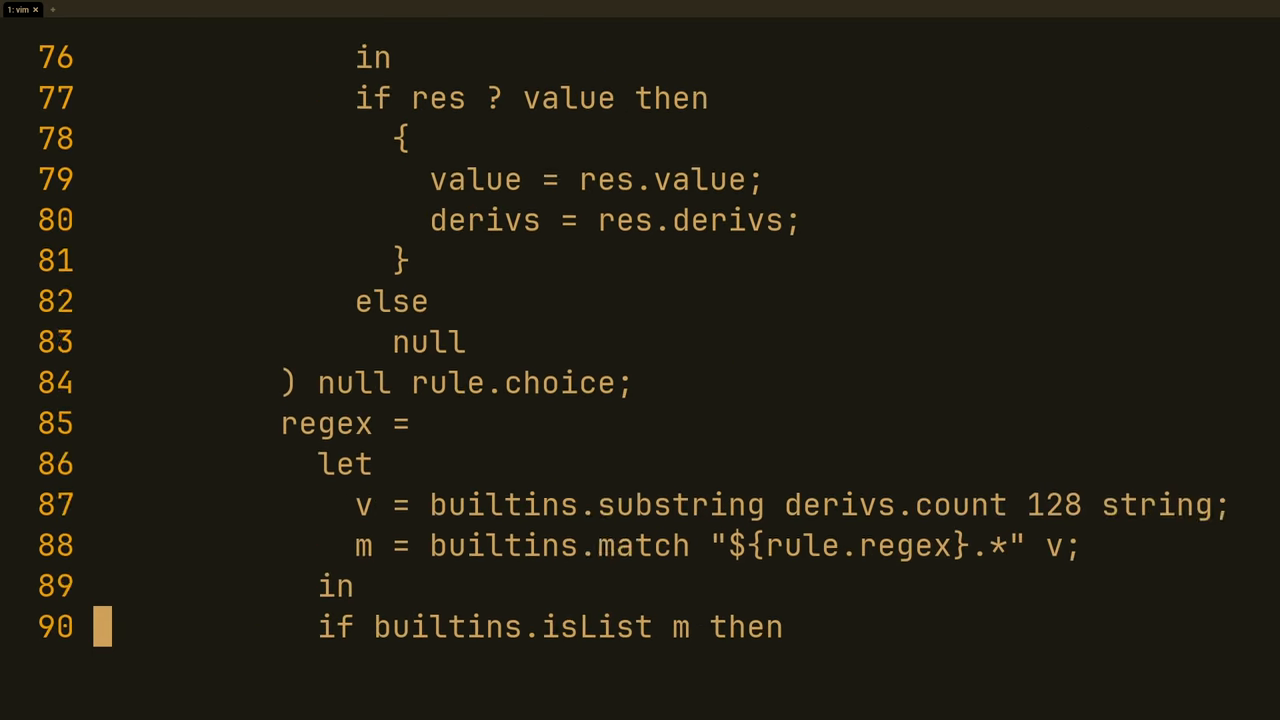
{"action": "scroll", "scroll_direction": "down", "scroll_amount": 3}
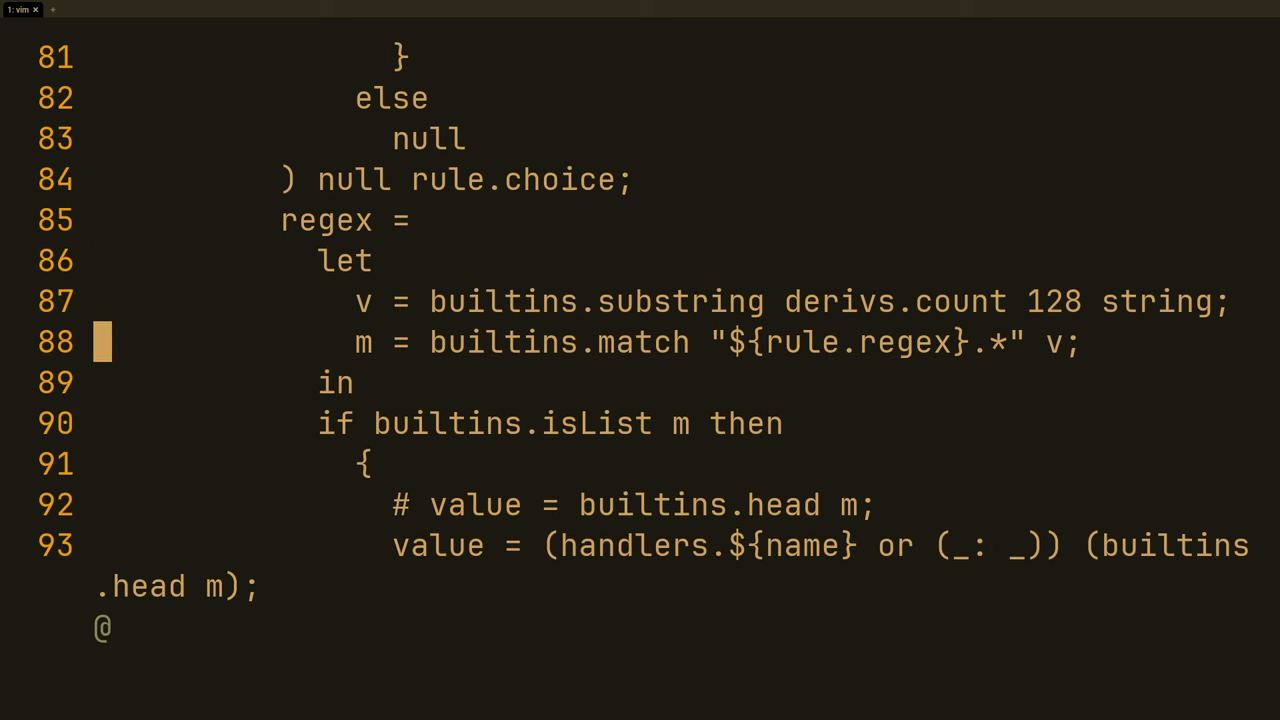
{"action": "scroll", "scroll_direction": "down", "scroll_amount": 3}
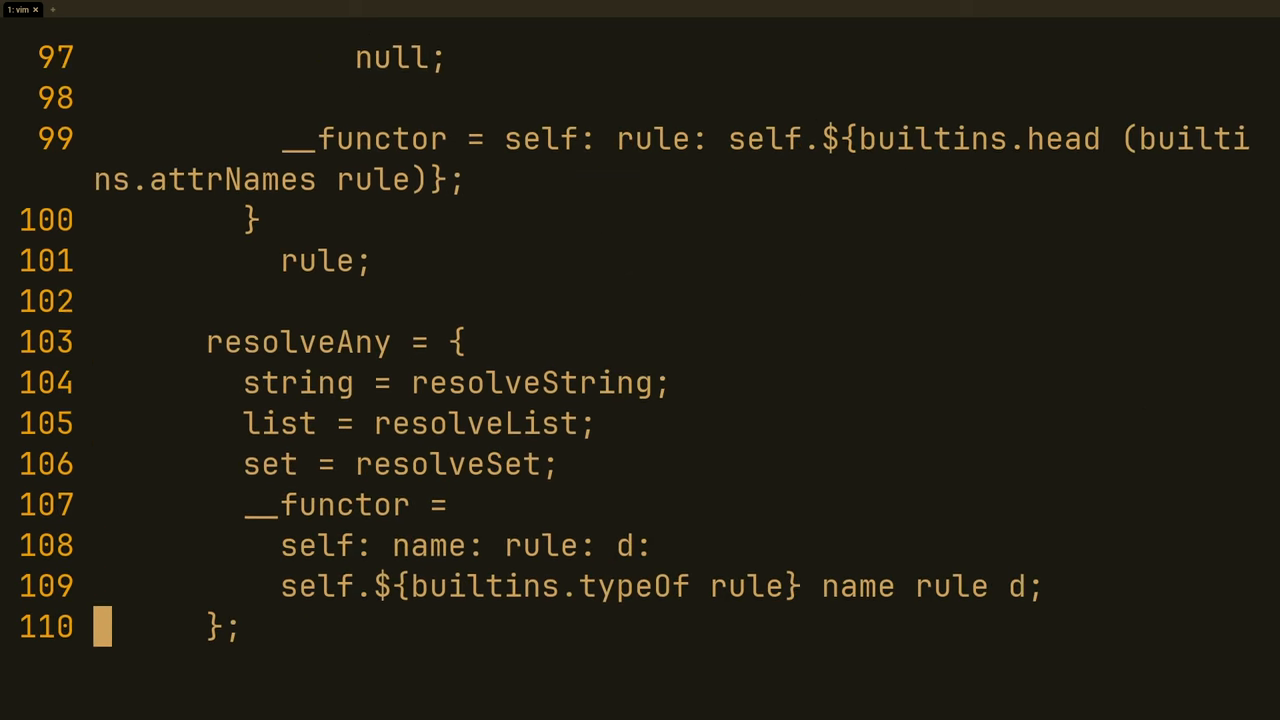
{"action": "scroll", "scroll_direction": "down", "scroll_amount": 3}
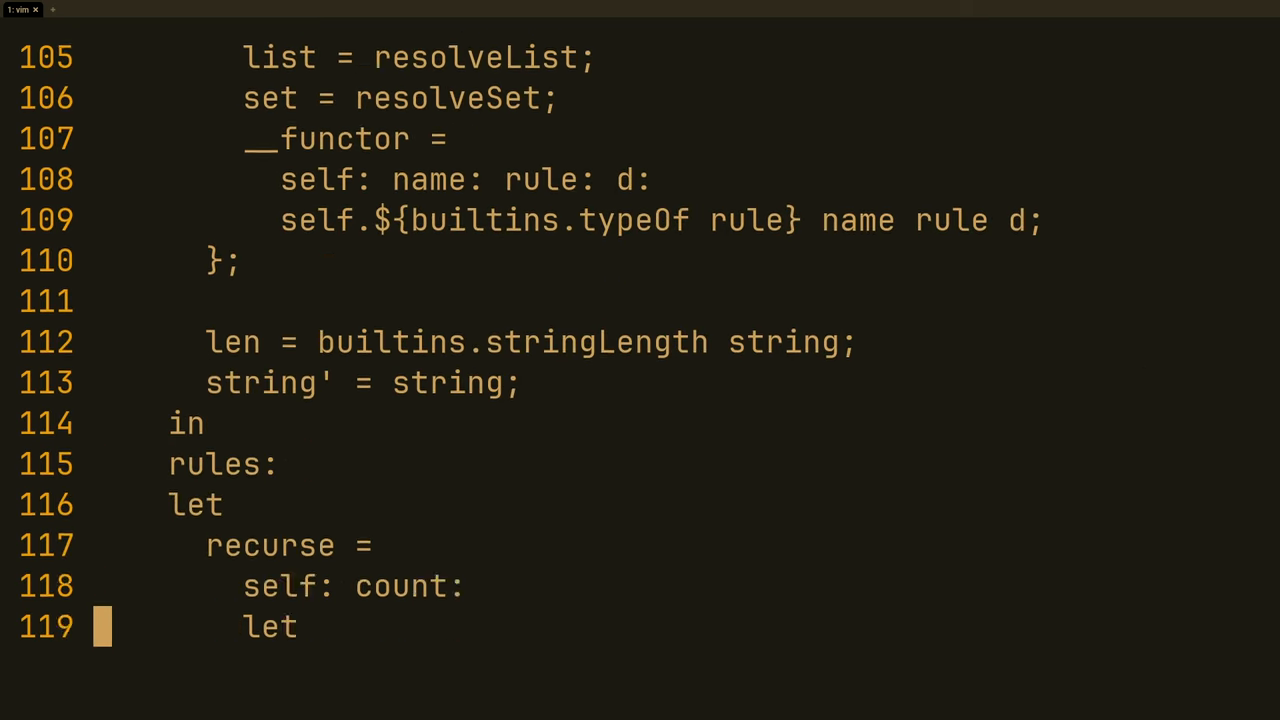
{"action": "scroll", "scroll_direction": "down", "scroll_amount": 3}
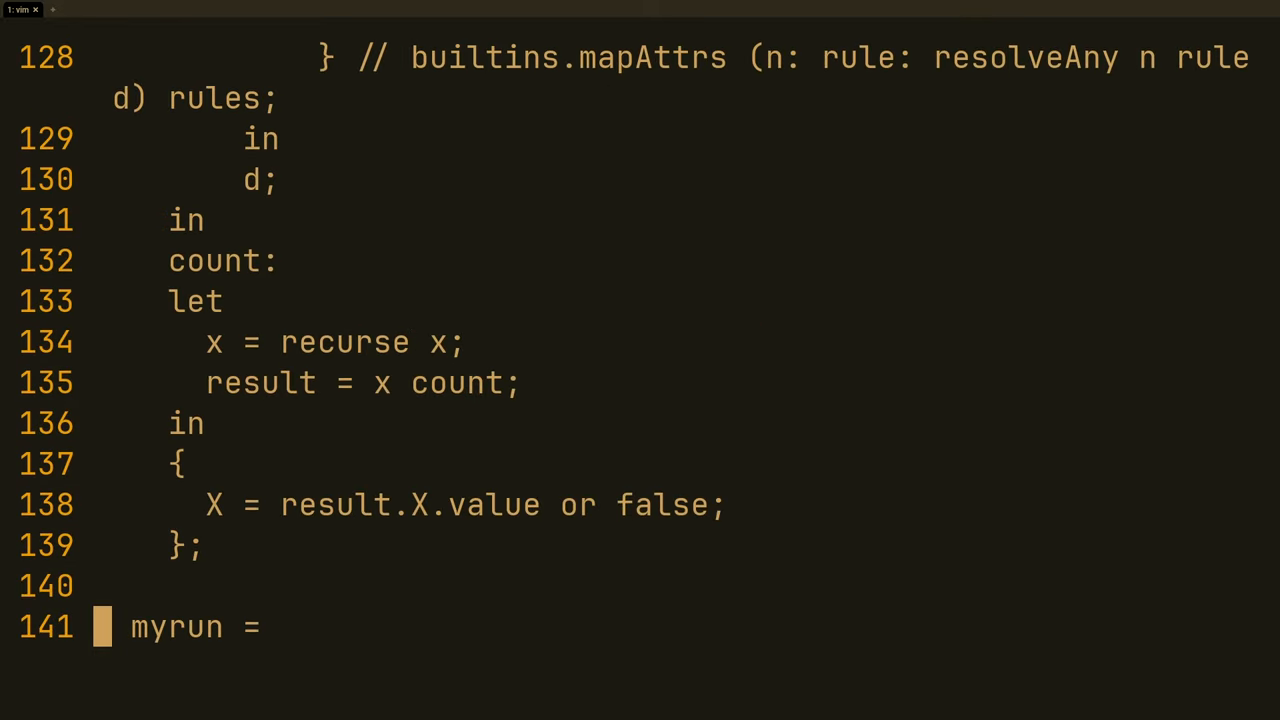
{"action": "scroll", "scroll_direction": "down", "scroll_amount": 3}
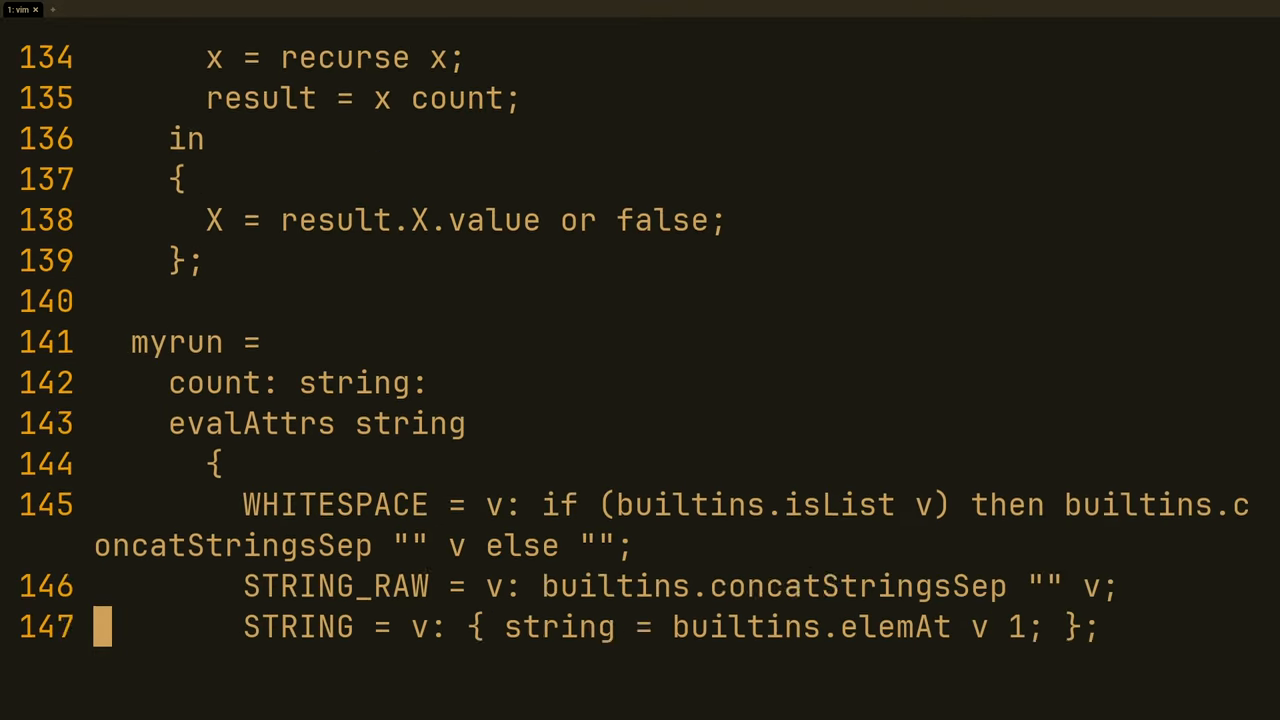
{"action": "scroll", "scroll_direction": "down", "scroll_amount": 3}
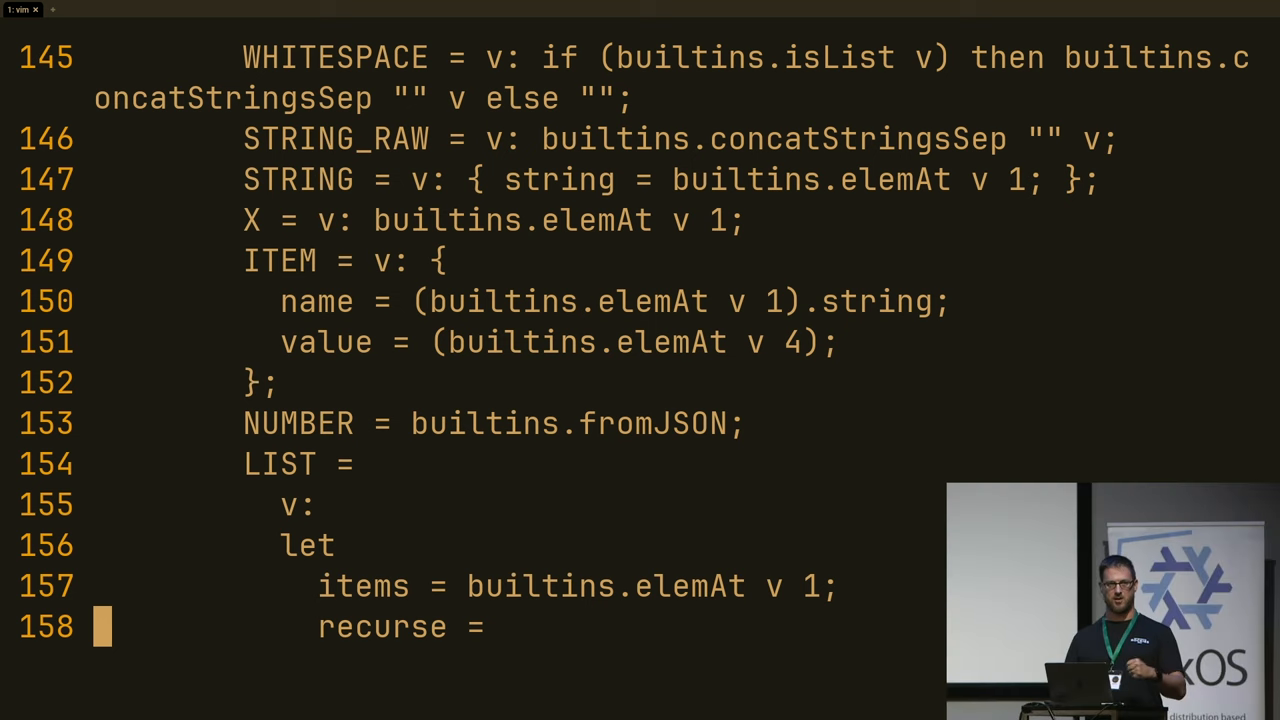
{"action": "scroll", "scroll_direction": "down", "scroll_amount": 3}
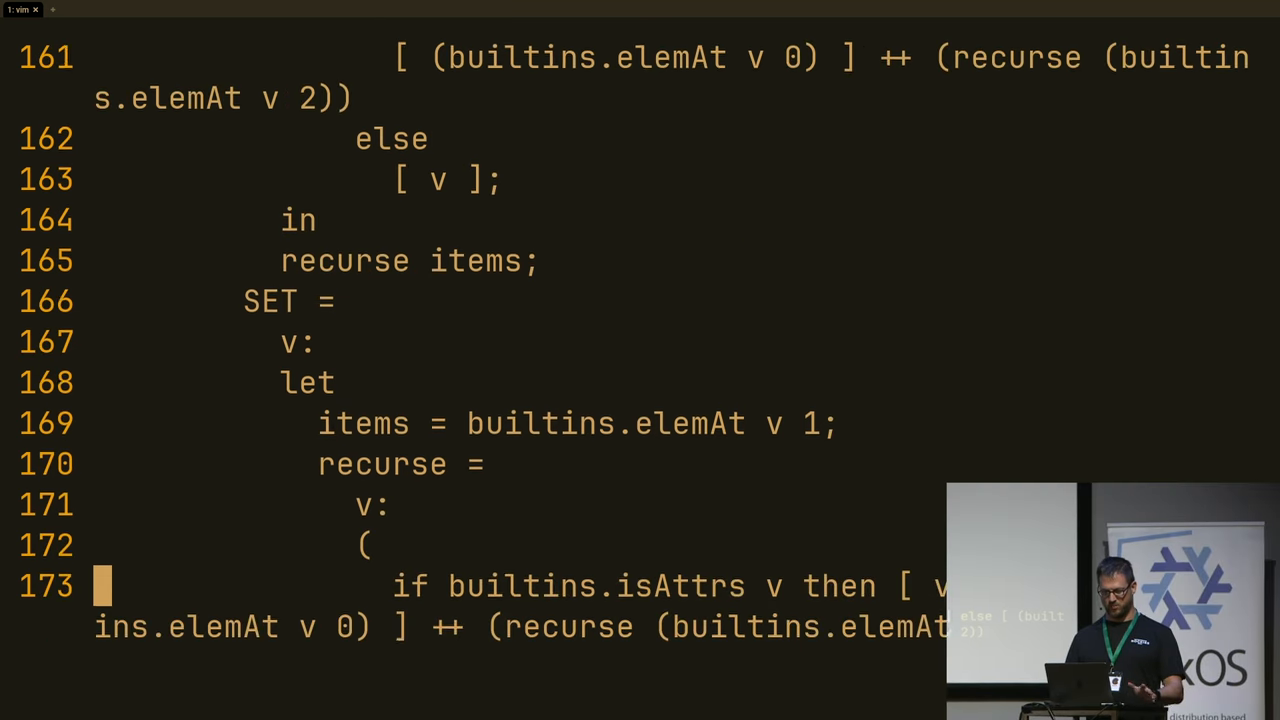
{"action": "scroll", "scroll_direction": "down", "scroll_amount": 3}
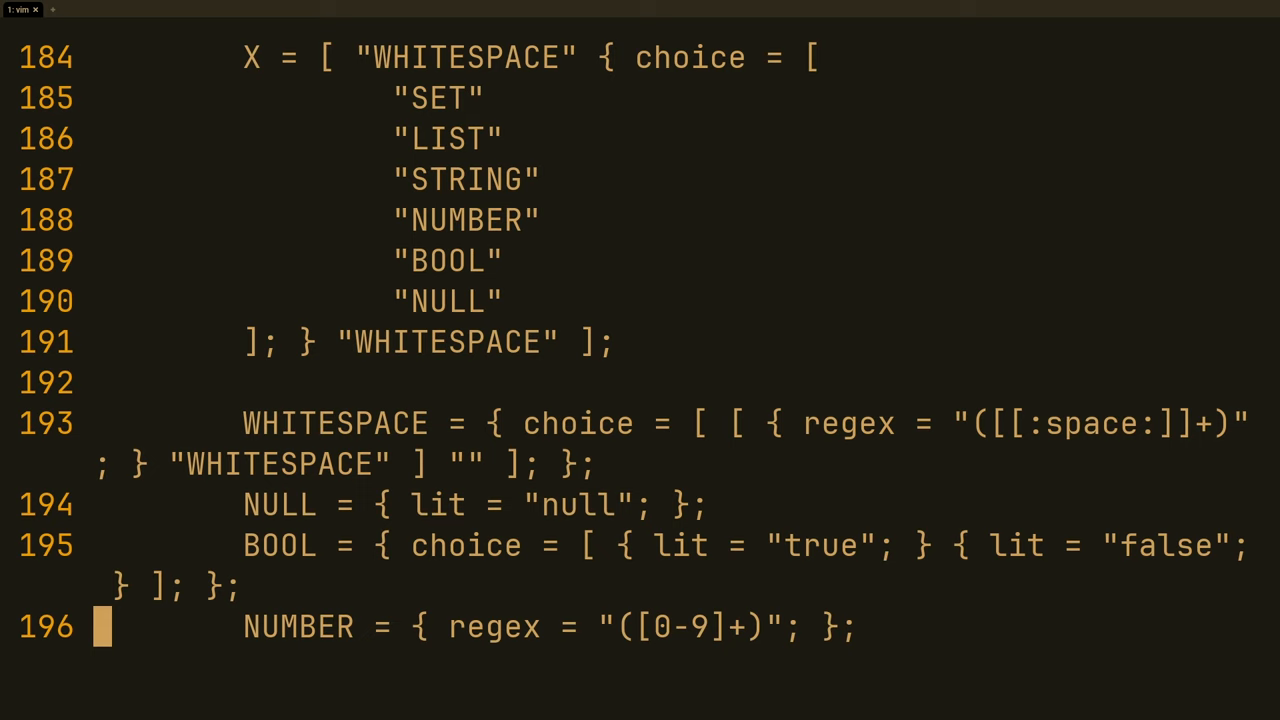
{"action": "scroll", "scroll_direction": "down", "scroll_amount": 3}
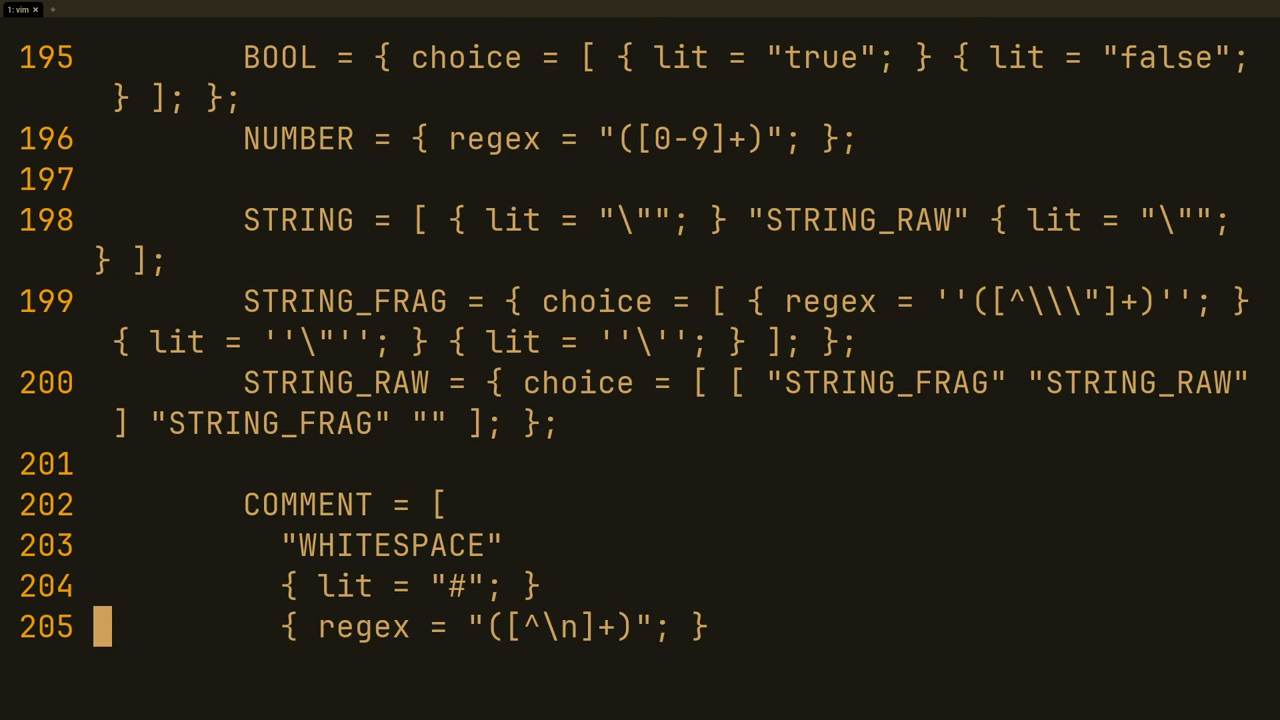
{"action": "scroll", "scroll_direction": "down", "scroll_amount": 3}
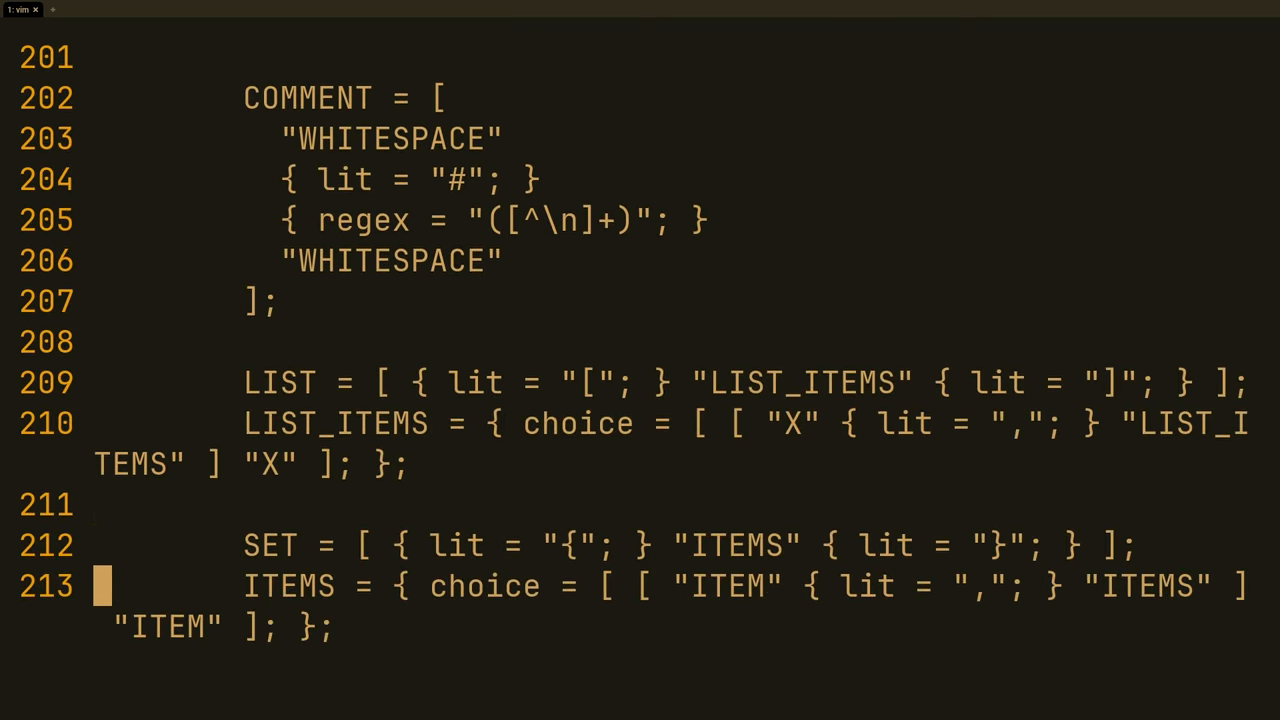
{"action": "scroll", "scroll_direction": "down", "scroll_amount": 3}
{"action": "type", "text": ":e"}
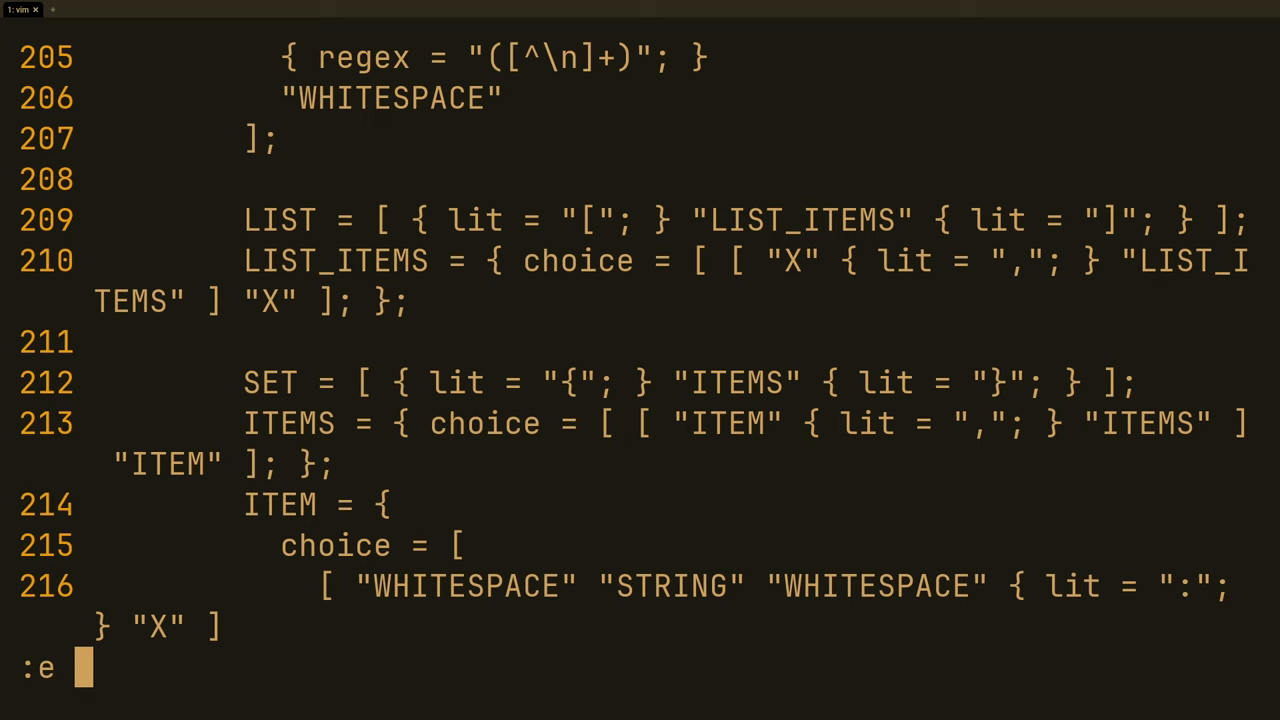
{"action": "key", "text": "Return"}
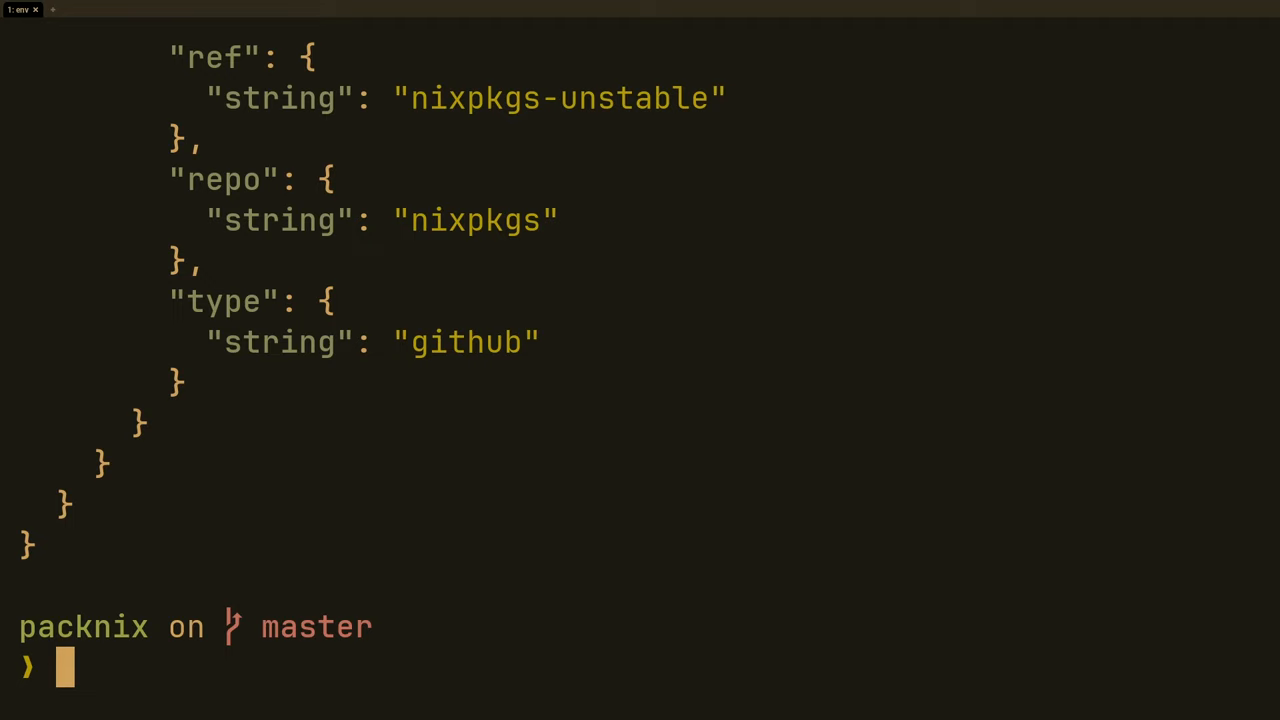
Step: Edit lock.json in Vim to add a comment line, then resume the suspended editor with fg
{"action": "type", "text": "vim lock.json"}
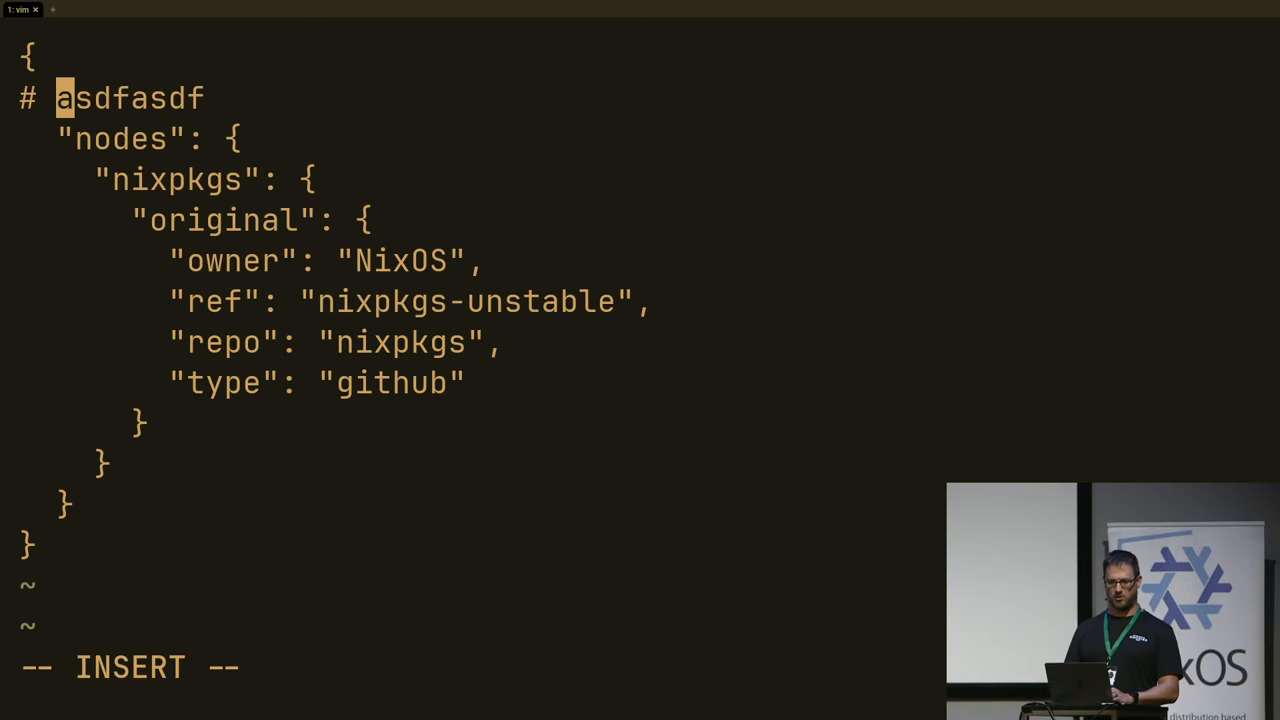
{"action": "key", "text": "Escape"}
{"action": "type", "text": "fg"}
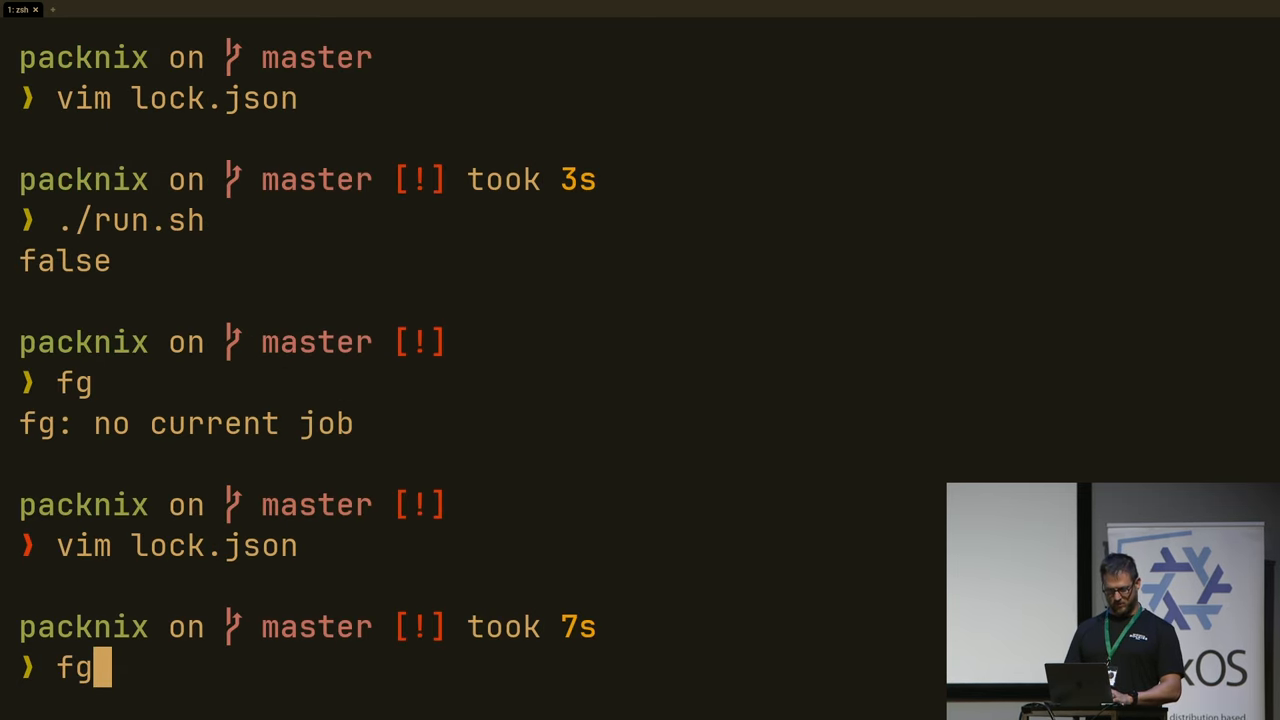
{"action": "key", "text": "Return"}
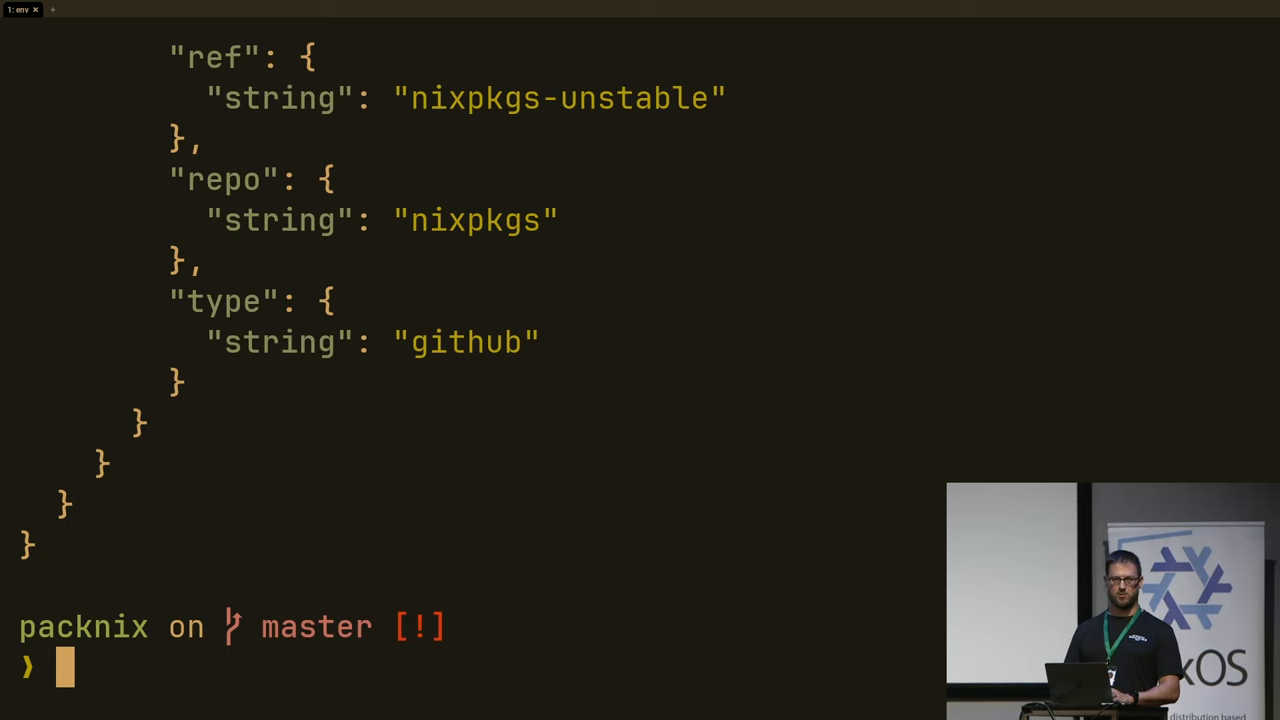
Step: Reopen the Nix grammar file in Vim at the COMMENT rule definition
{"action": "type", "text": "vim"}
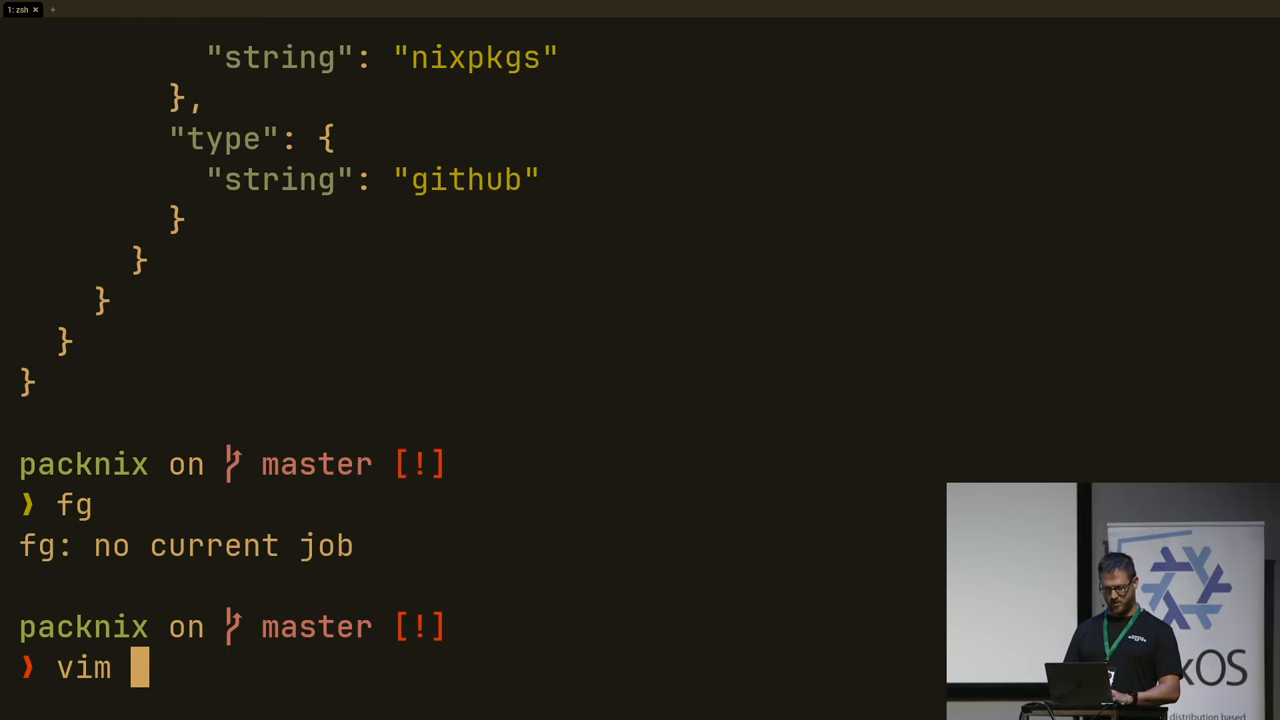
{"action": "key", "text": "Return"}
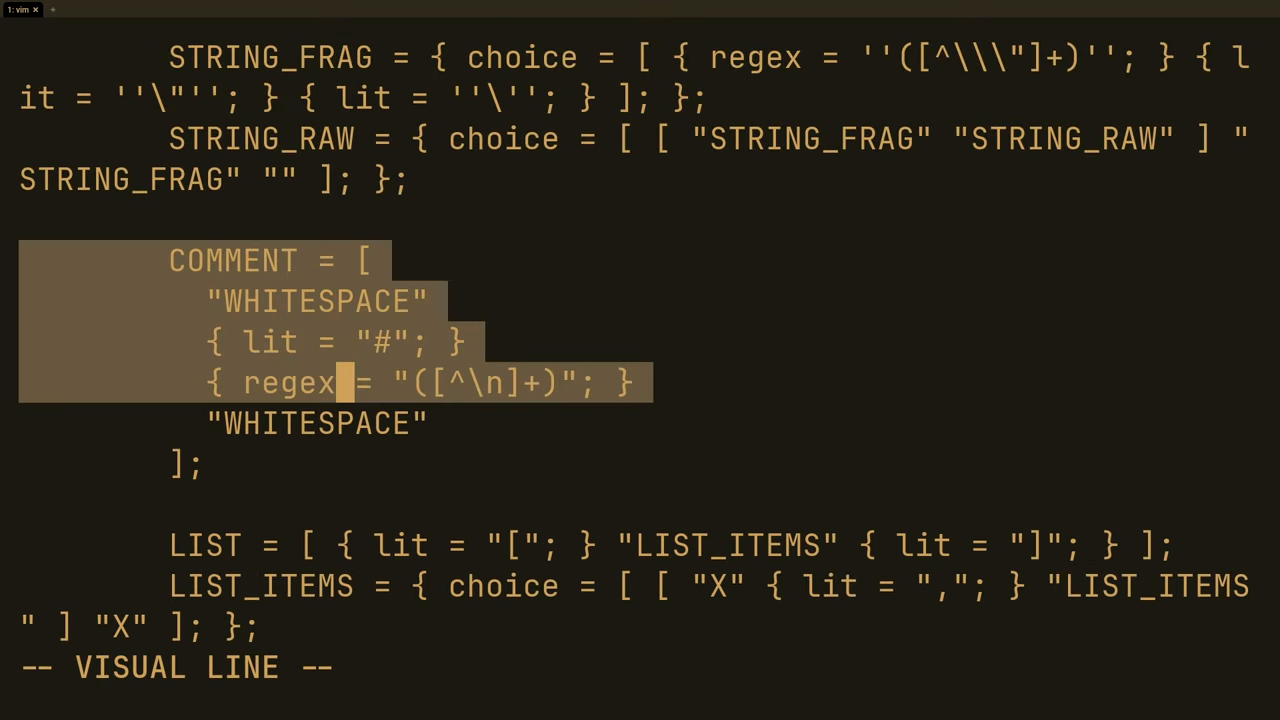
{"action": "key", "text": "Escape"}
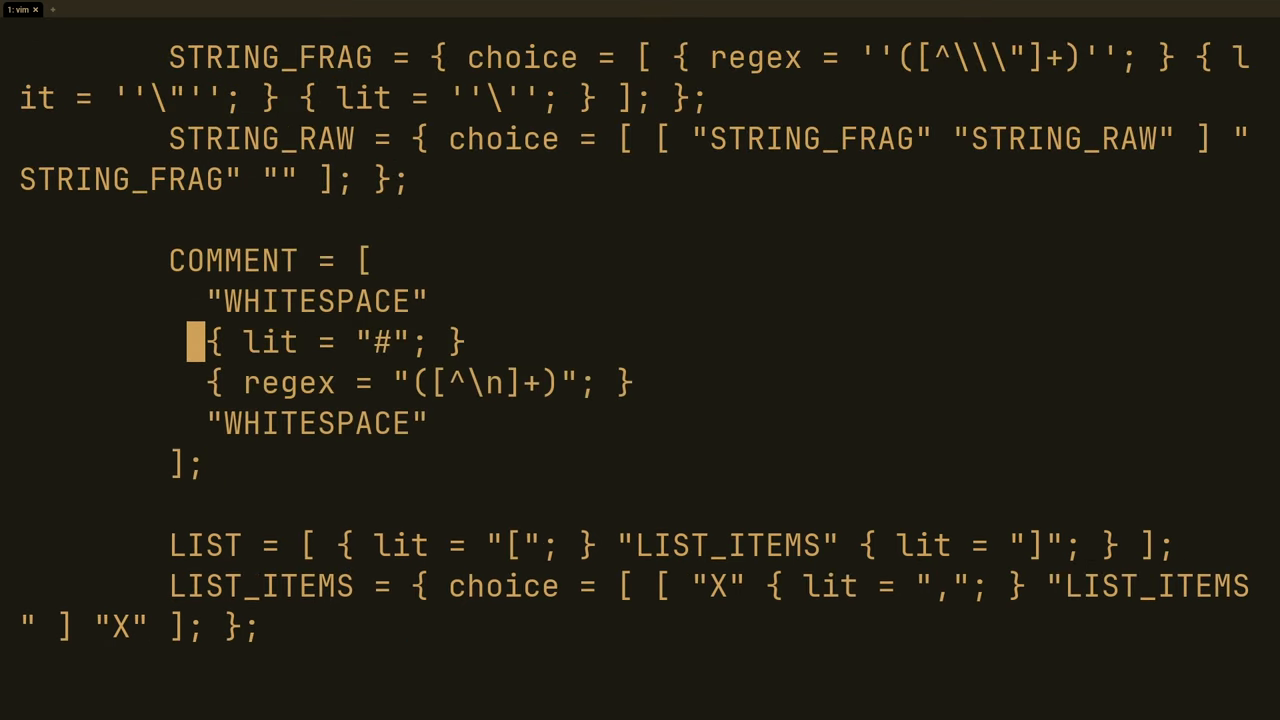
{"action": "key", "text": "j"}
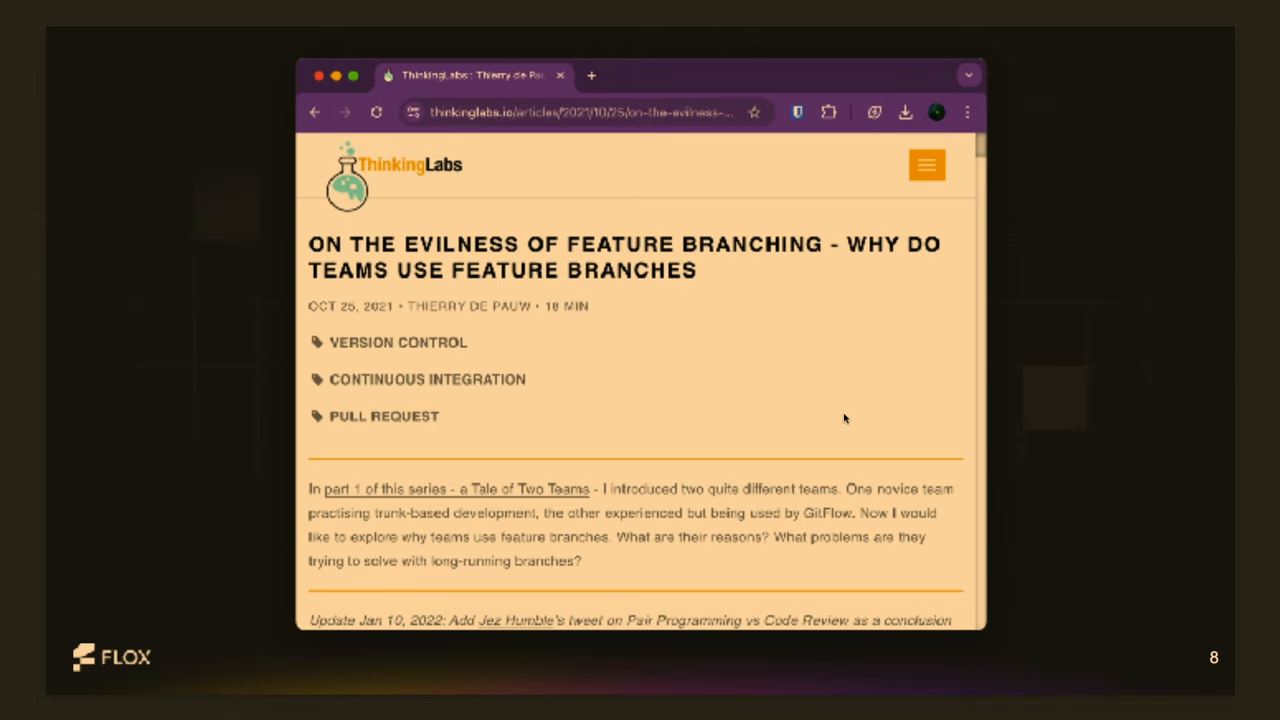
Step: Advance to slide 11 with the impure derivation's build log fetching httpbin.org
{"action": "key", "text": "Right"}
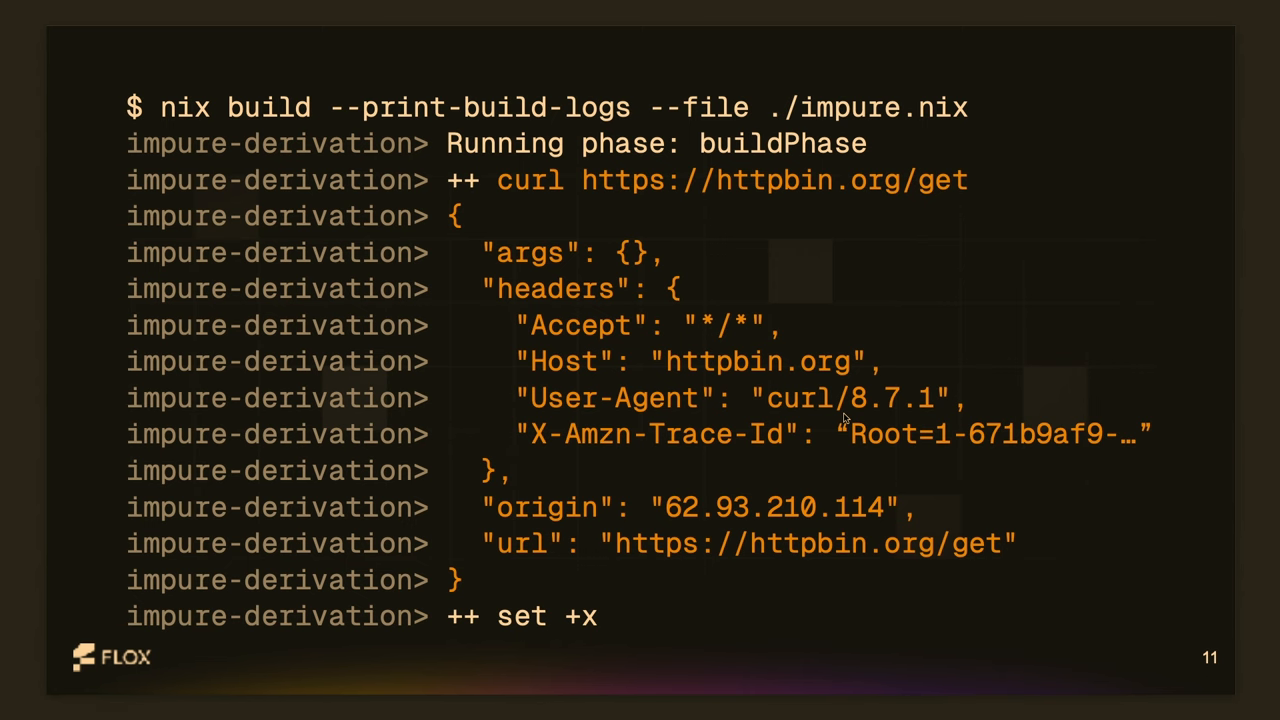
Step: Advance past the pipe-operators slide to the services-flake title screen
{"action": "key", "text": "Right"}
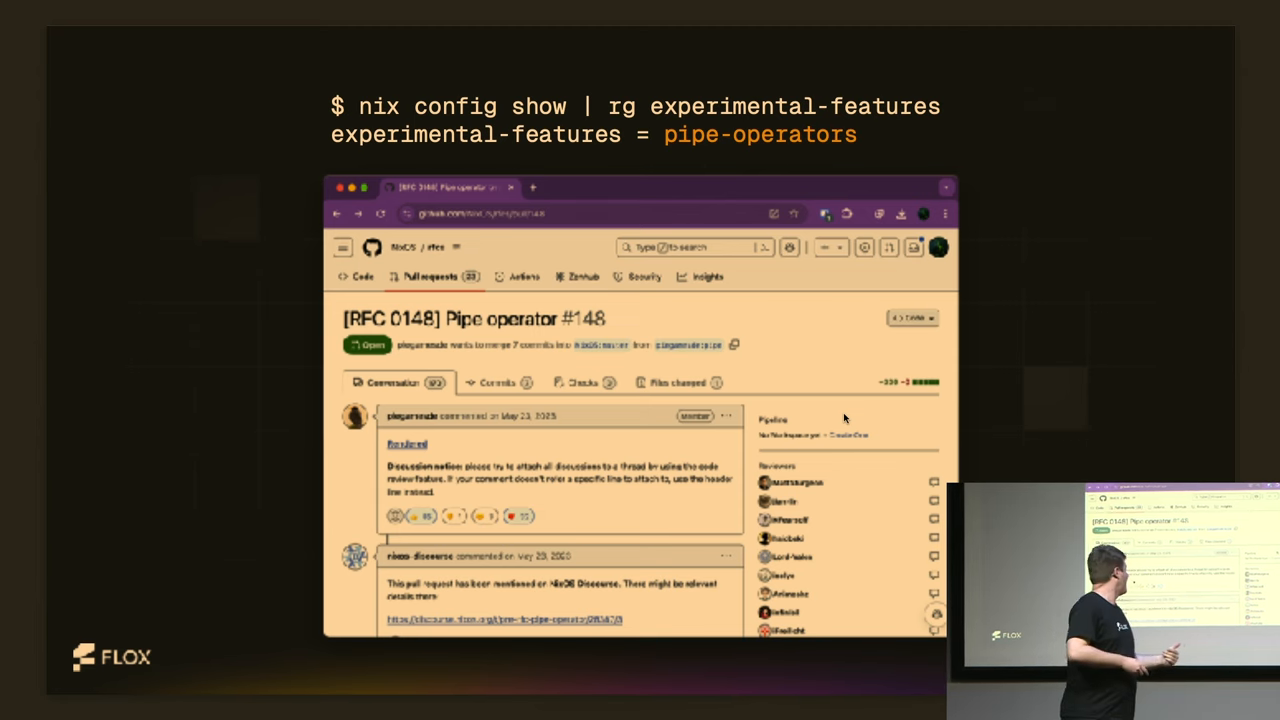
{"action": "key", "text": "right"}
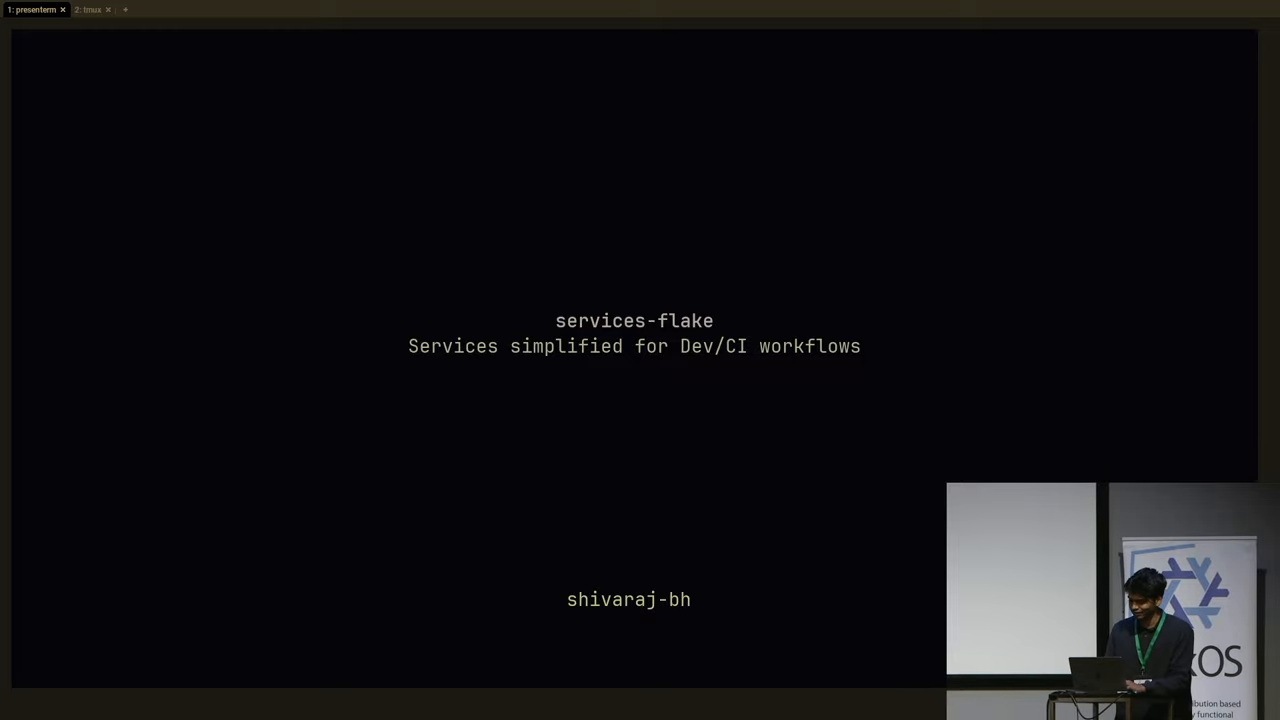
Step: Advance from the services-flake title slide to the Motivation slide
{"action": "key", "text": "right"}
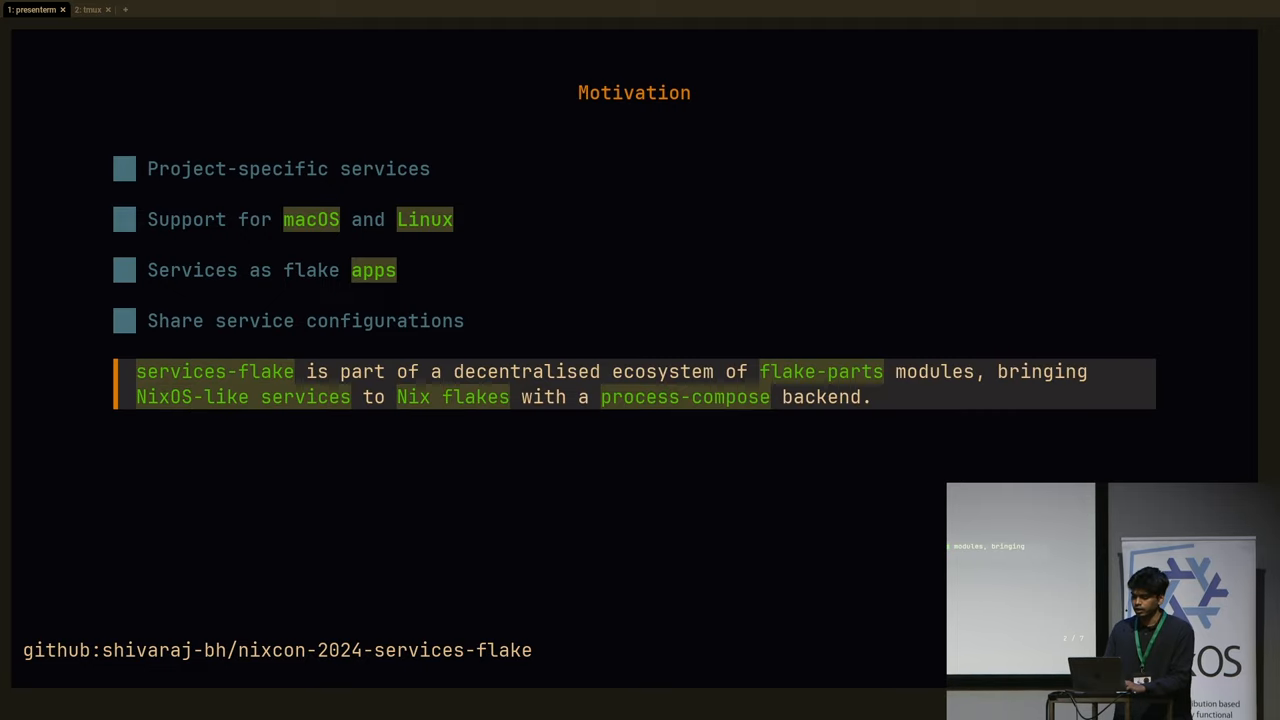
Step: Advance to the CI/Dev Workflow Demo slide introducing the Haskell todo-app
{"action": "key", "text": "Right"}
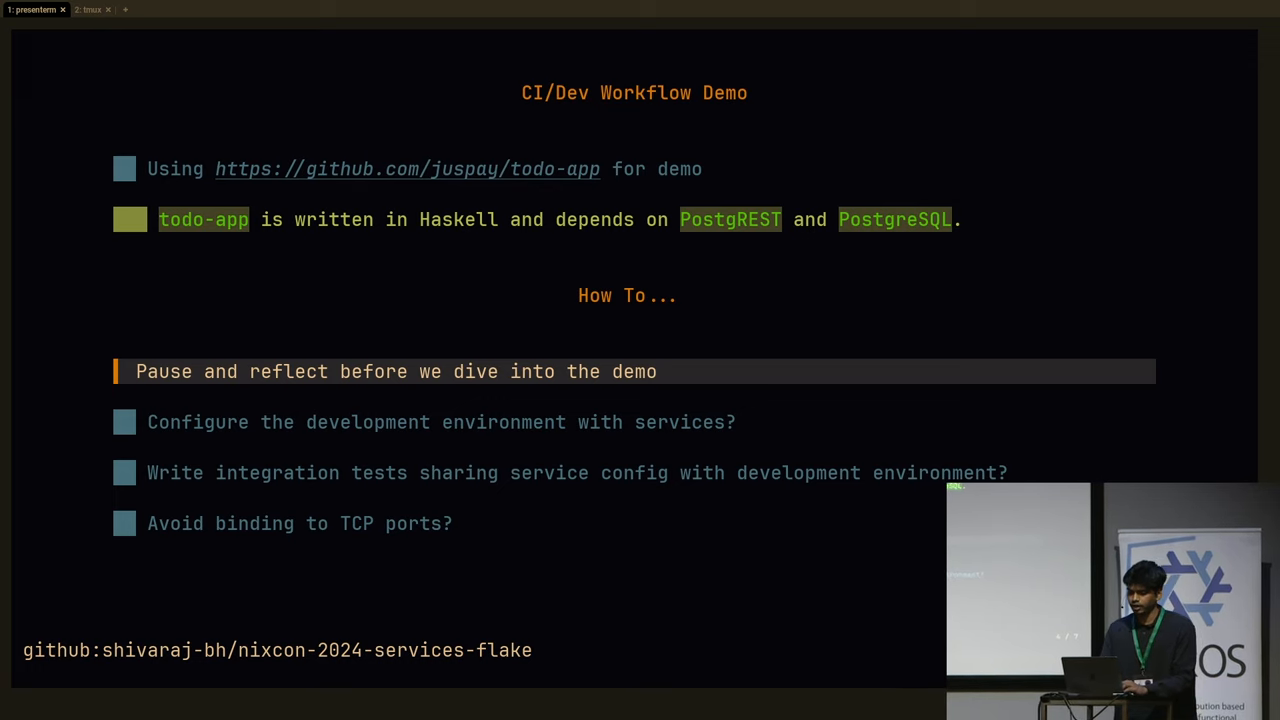
Step: Switch to the tmux terminal, start the todo-app services and show Main.hs in the editor
{"action": "left_click", "coordinate": [90, 8]}
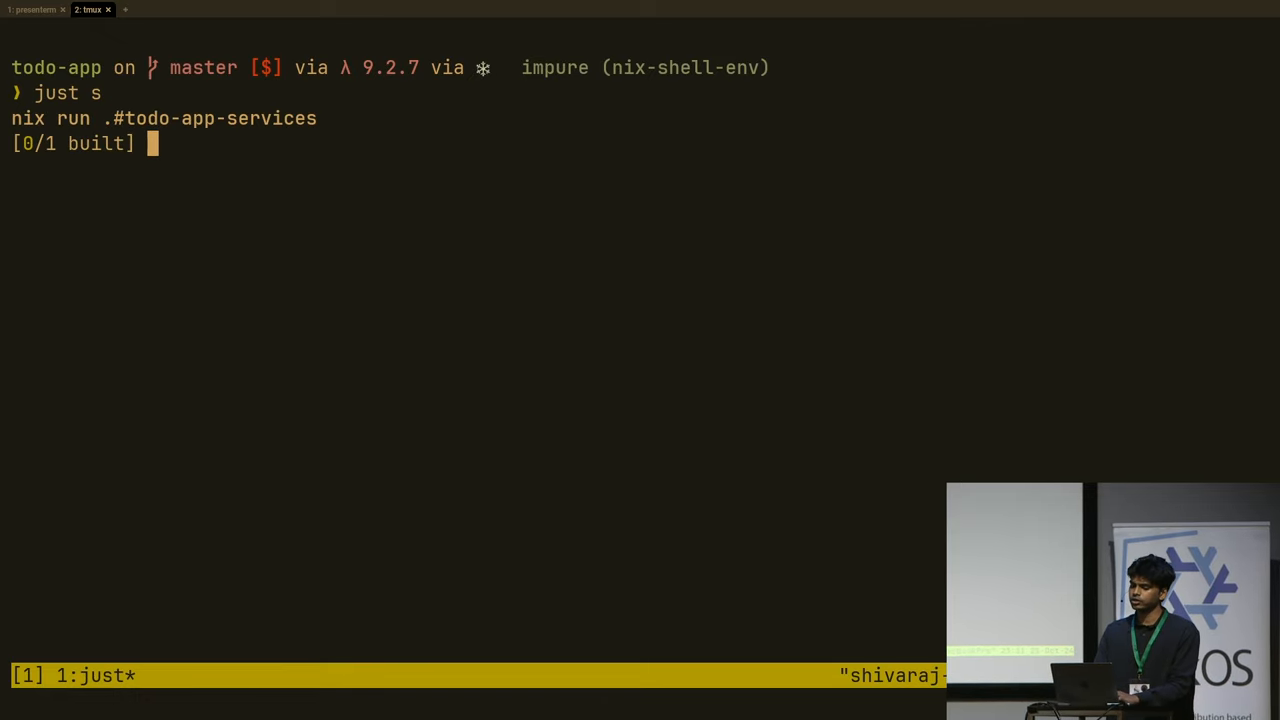
{"action": "key", "text": "Return"}
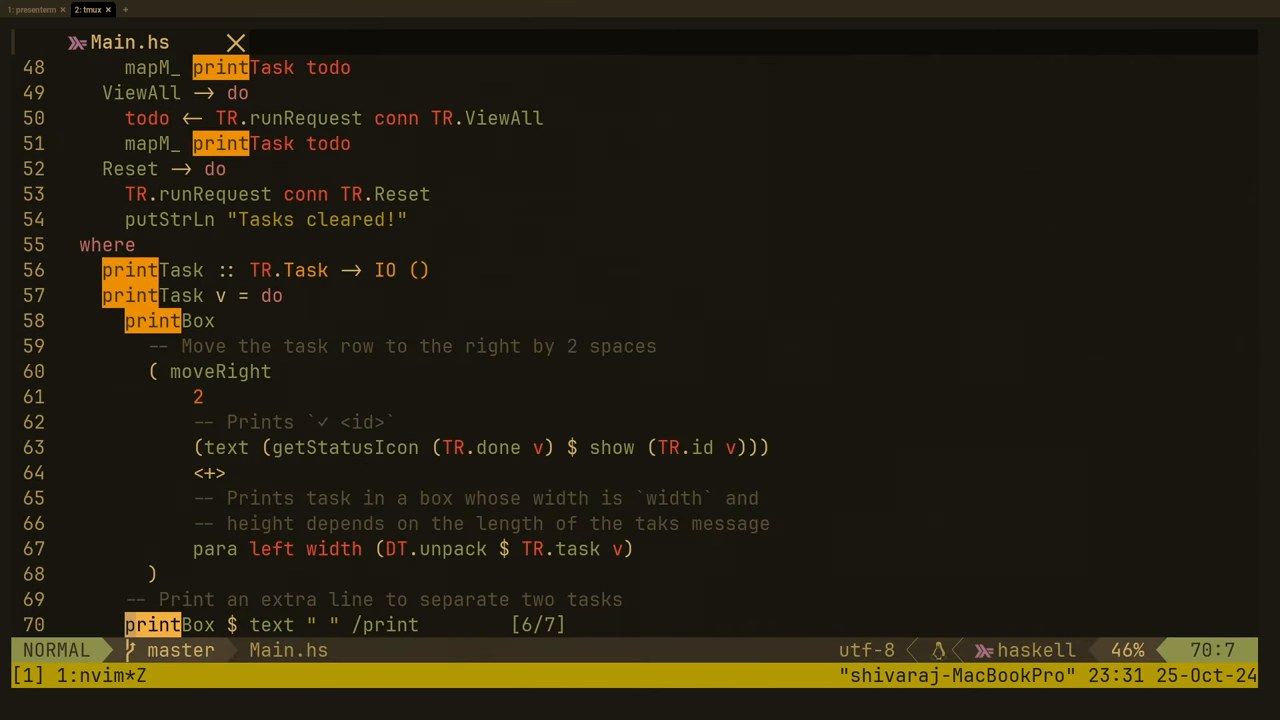
Step: Scroll Main.hs in Neovim, then switch back to the presenterm slides
{"action": "scroll", "scroll_direction": "down", "scroll_amount": 3}
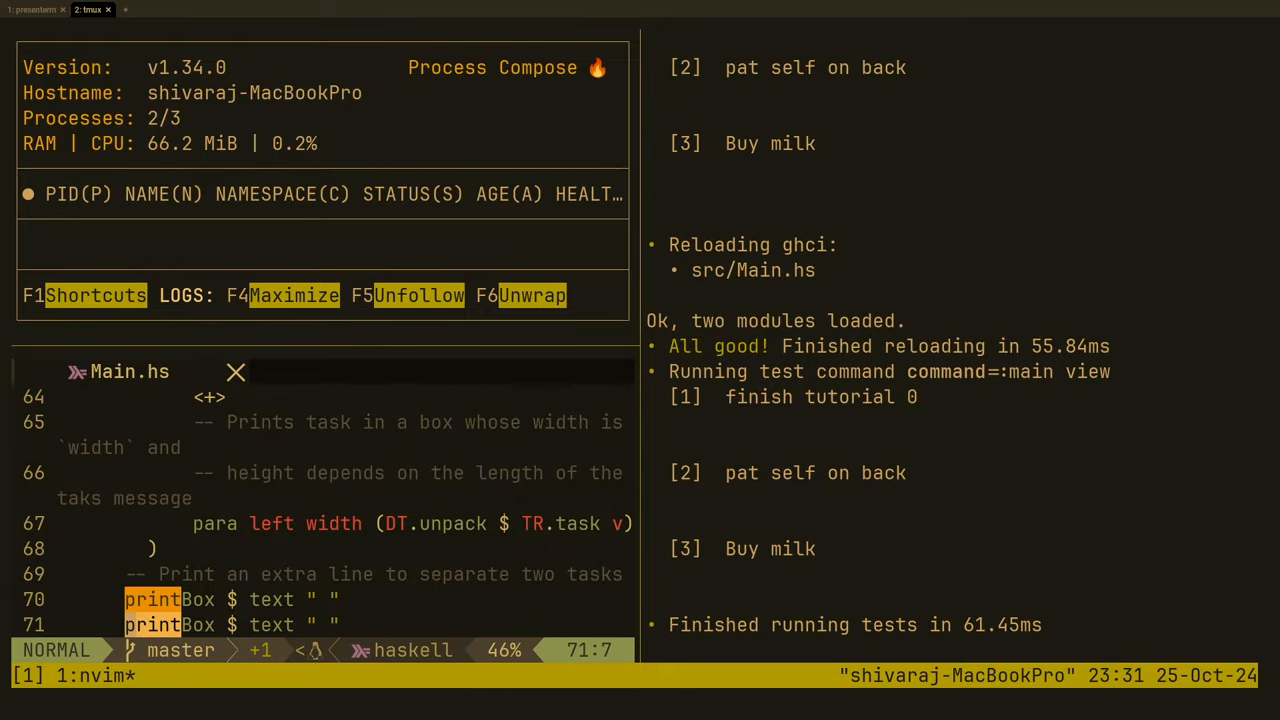
{"action": "left_click", "coordinate": [36, 8]}
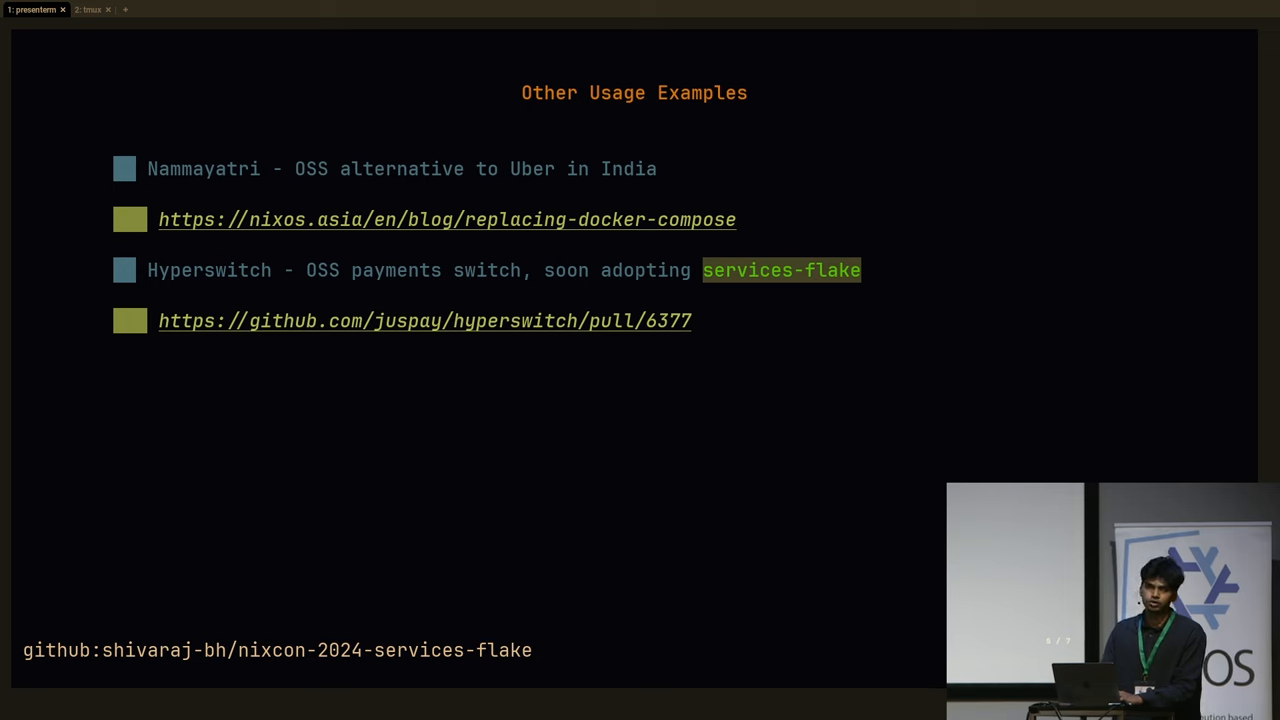
Step: Advance through the Credits slide to the Future Scope slide listing open issues
{"action": "key", "text": "right"}
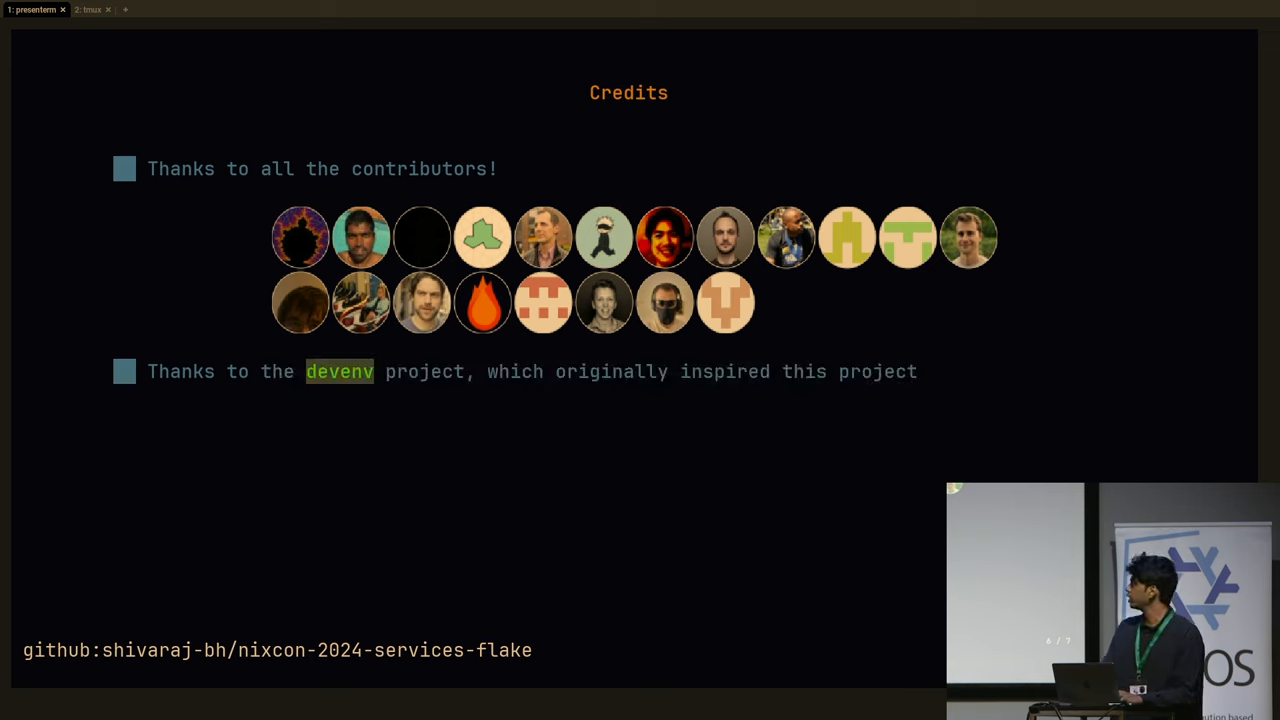
{"action": "key", "text": "right"}
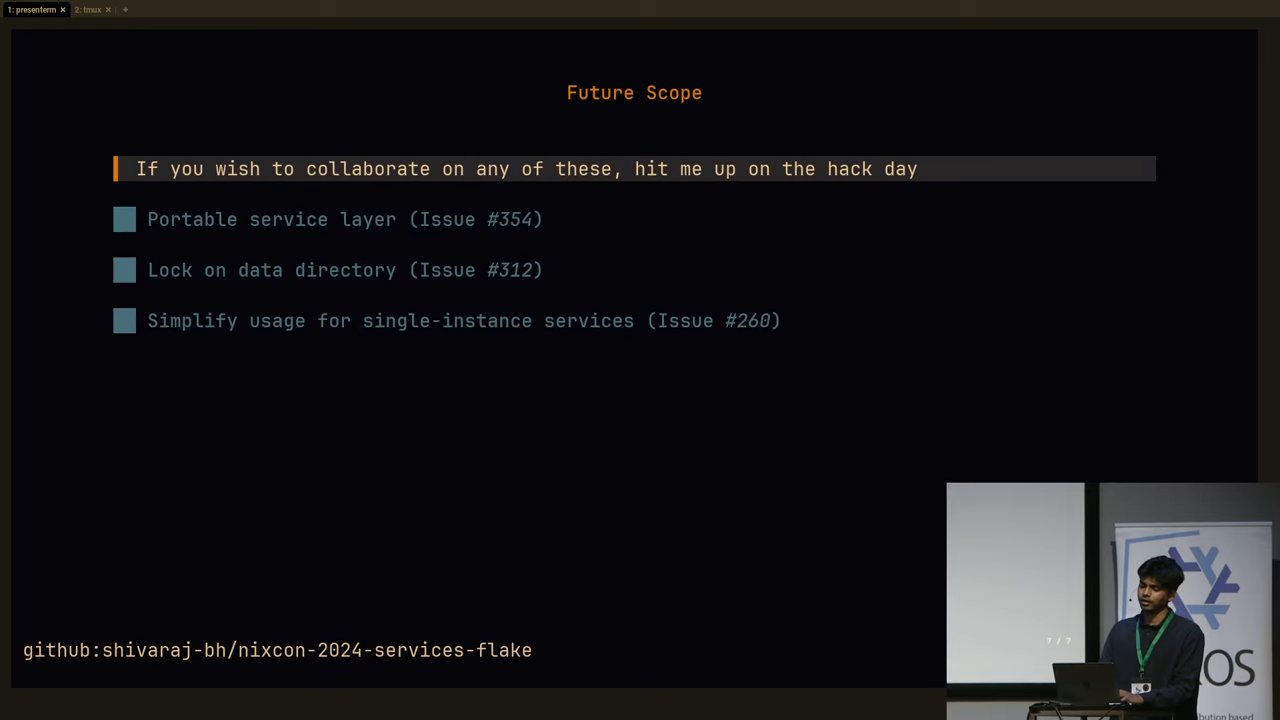